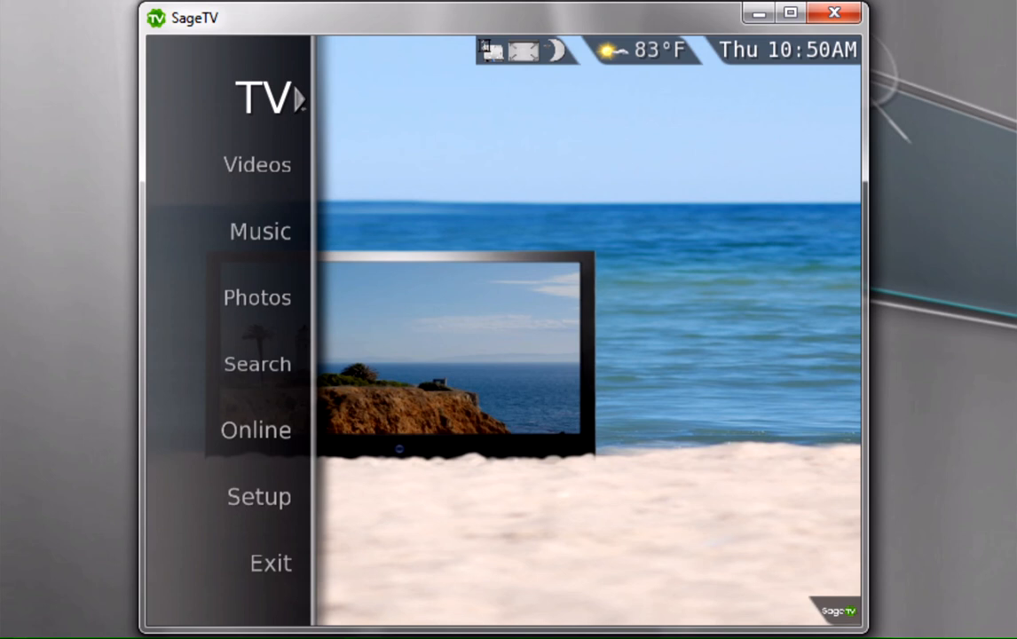
# Reach the All Available Plugins catalogue via Setup and browse its UI category tabs
pyautogui.click(259, 497)
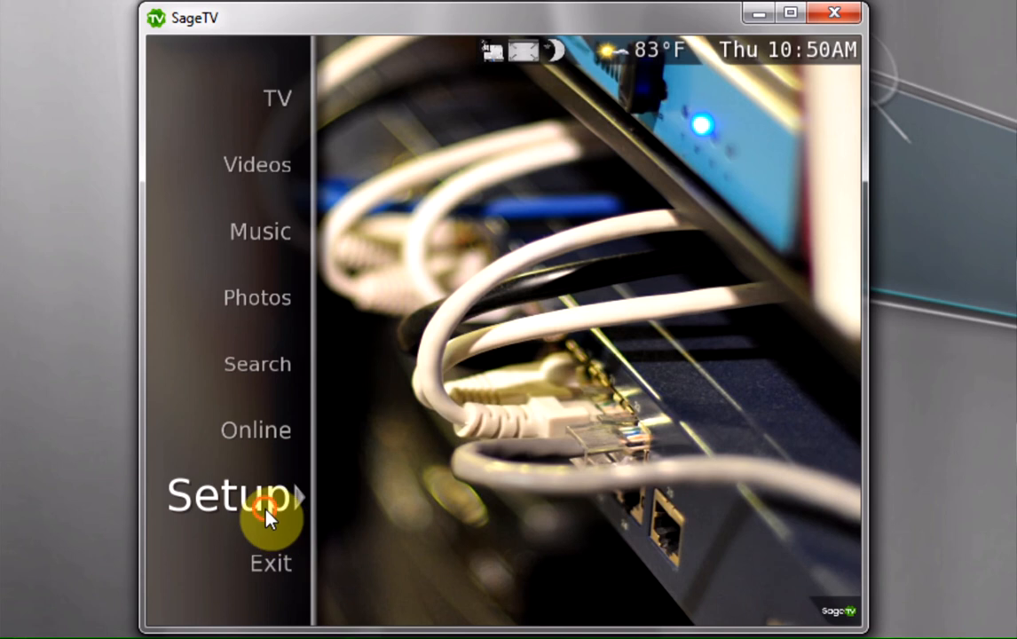
pyautogui.click(227, 493)
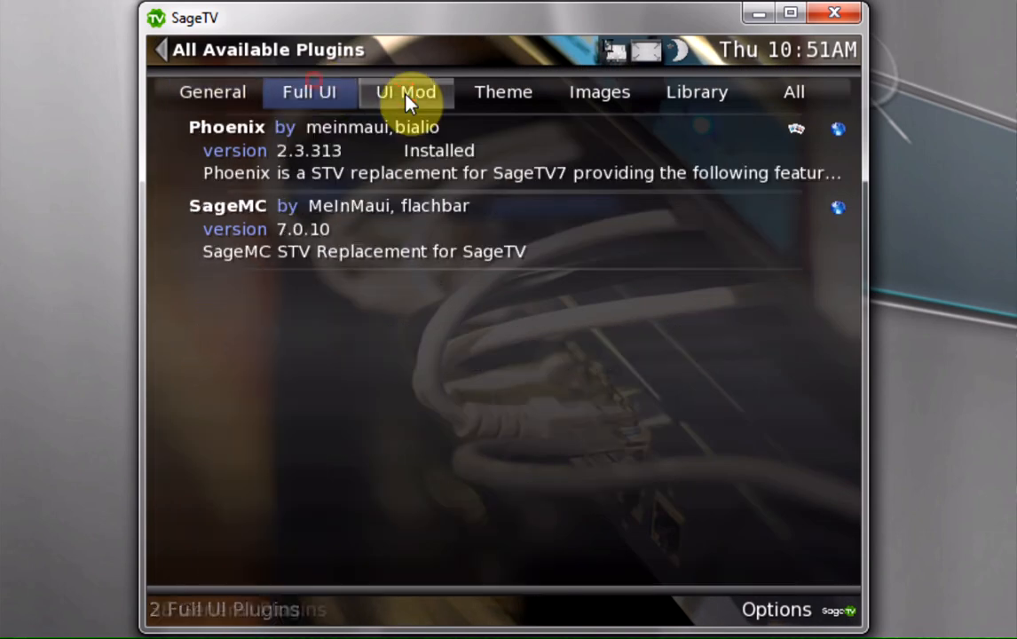
pyautogui.click(504, 93)
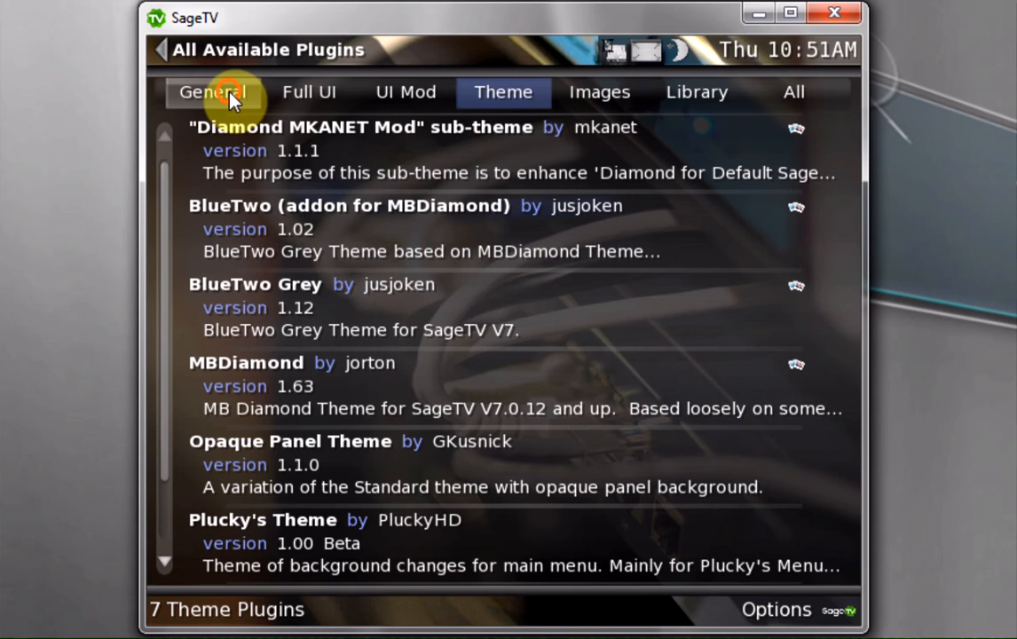
# Install Batch Metadata Tools - Web Interface from the General list and dismiss the progress message
pyautogui.click(213, 92)
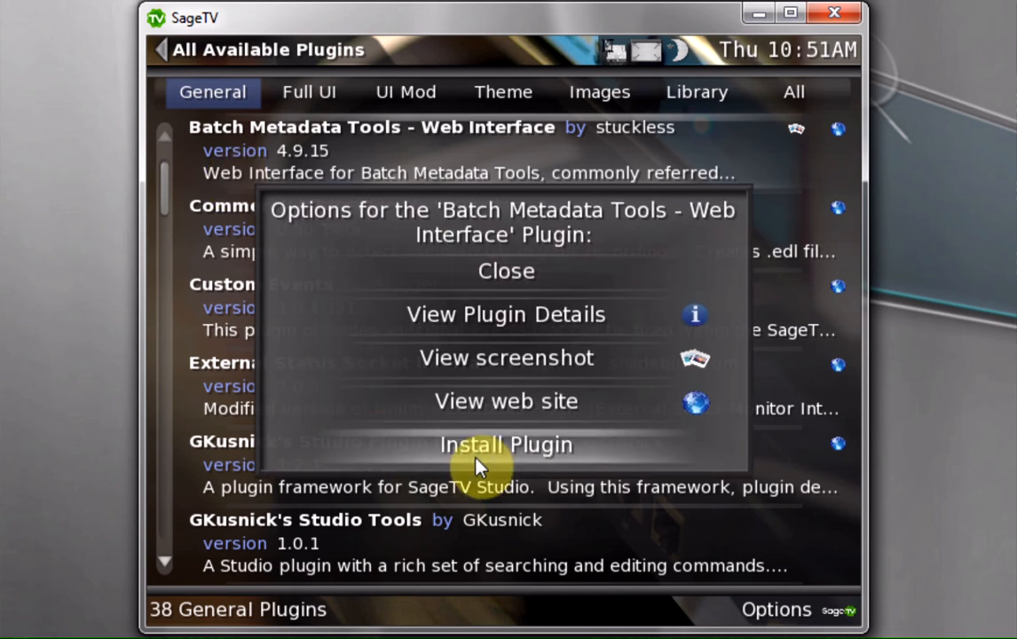
pyautogui.click(505, 444)
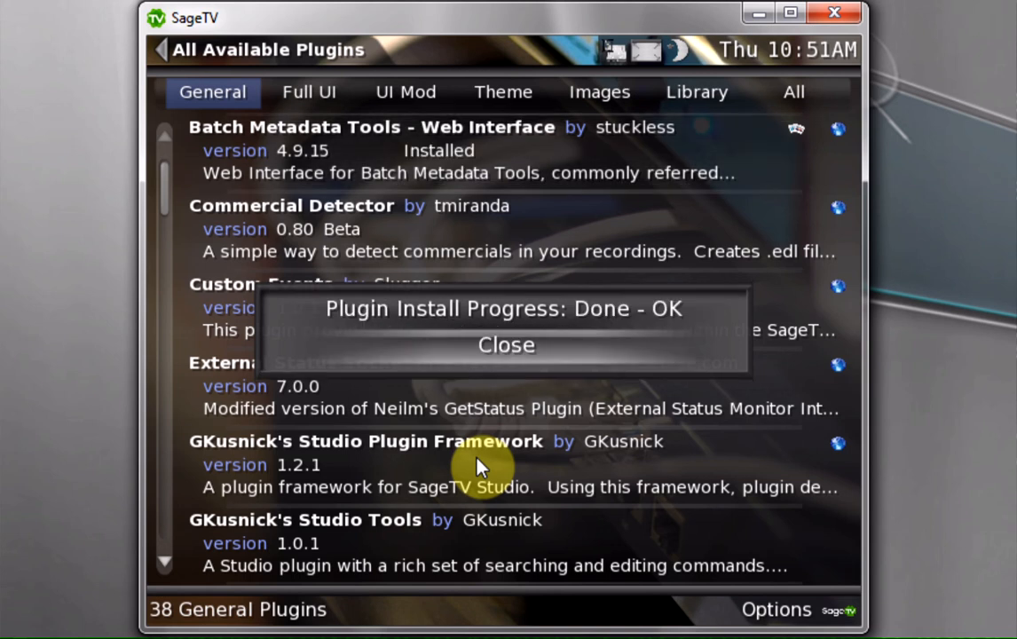
pyautogui.click(506, 345)
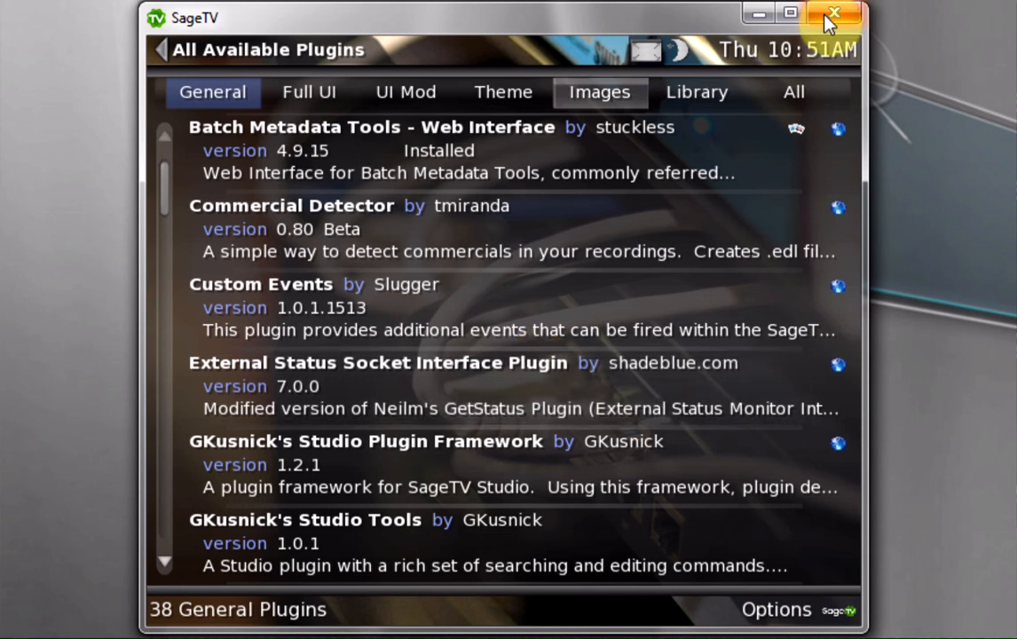
pyautogui.click(832, 14)
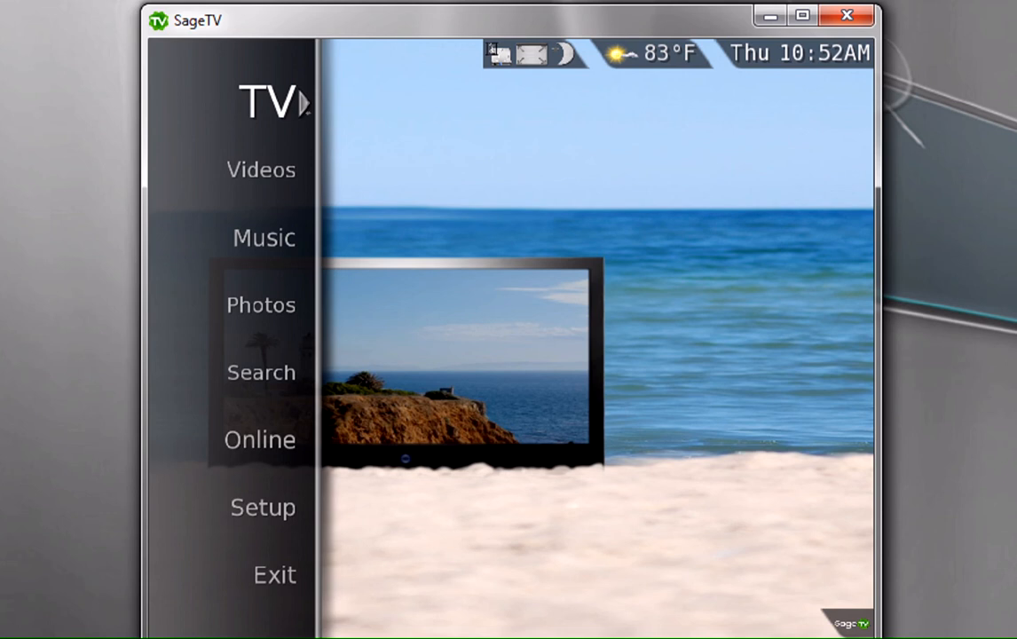
pyautogui.moveTo(310, 621)
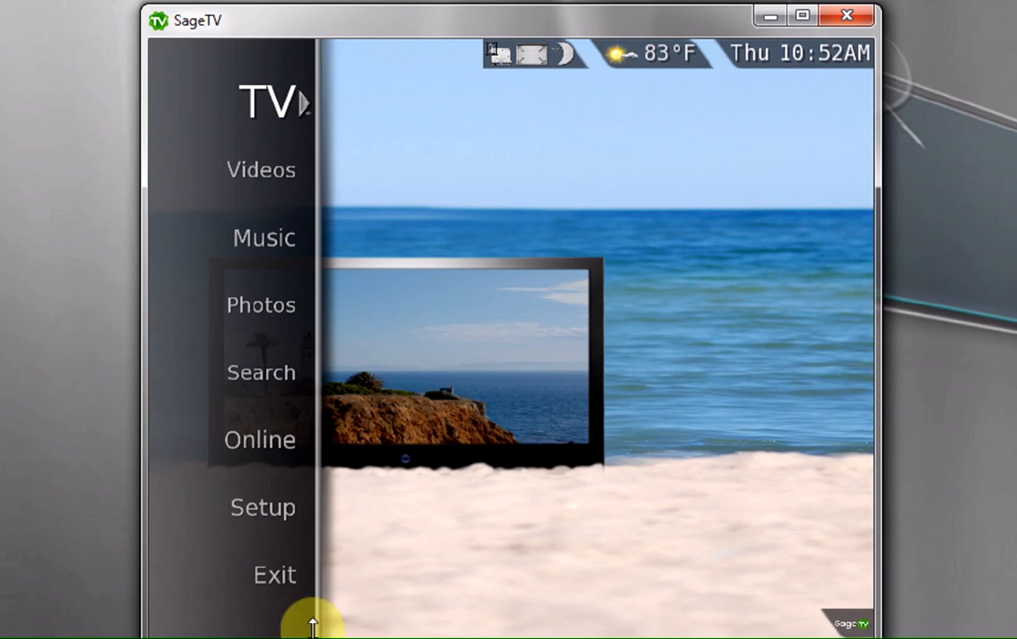
# Reach Detailed Setup's General page showing a 2-hour library rescan frequency
pyautogui.click(263, 508)
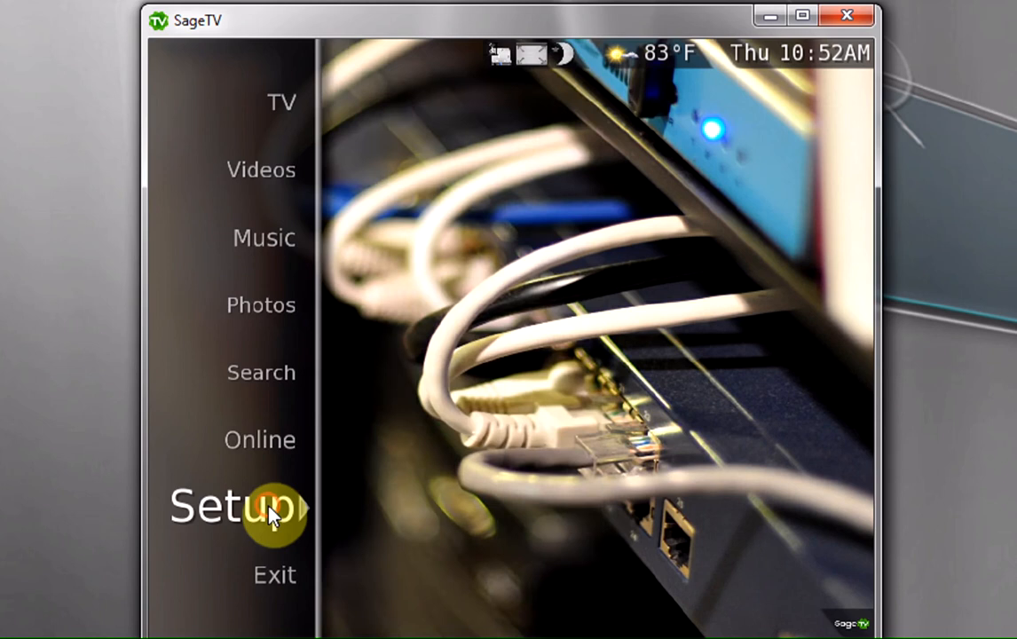
pyautogui.click(234, 506)
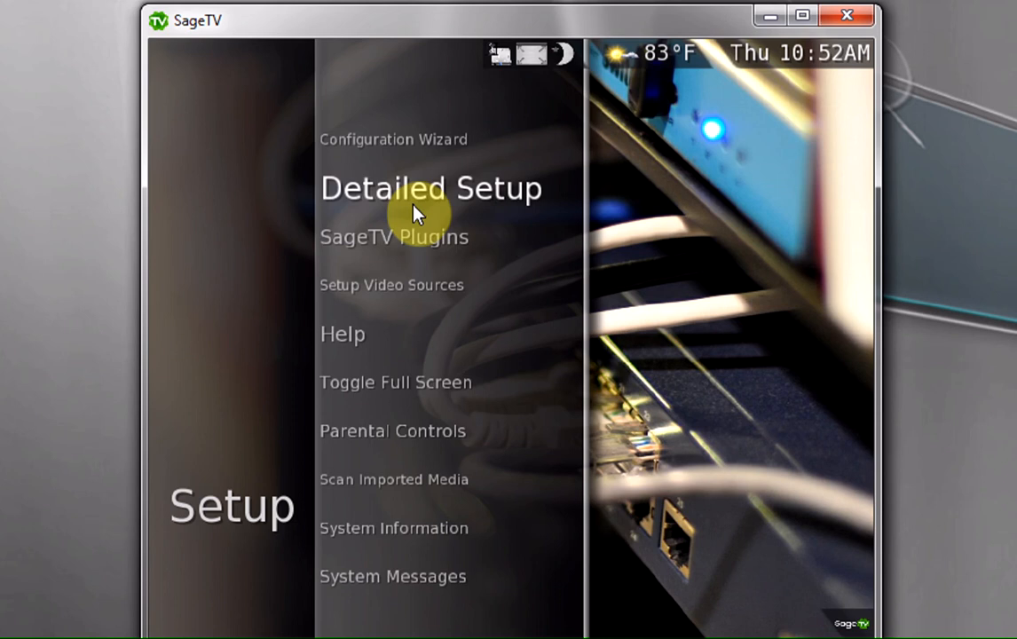
pyautogui.click(429, 188)
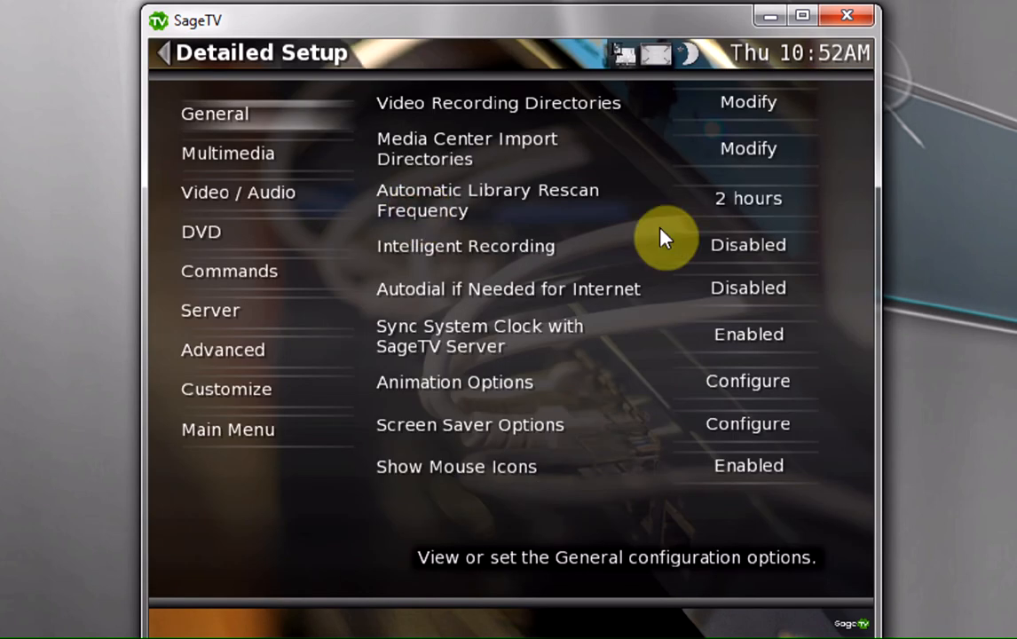
pyautogui.moveTo(453, 222)
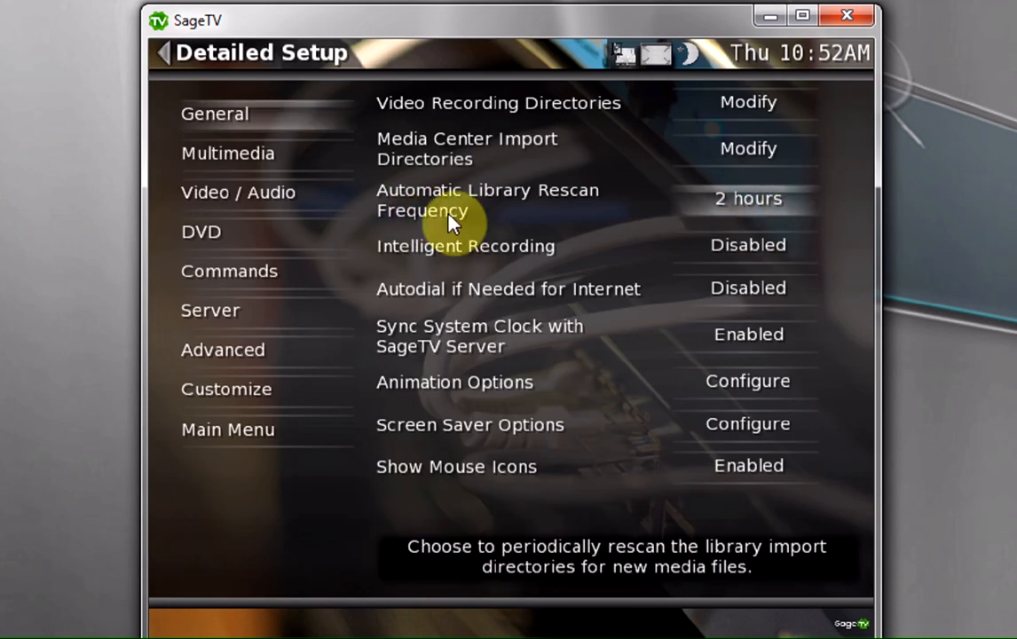
pyautogui.moveTo(785, 213)
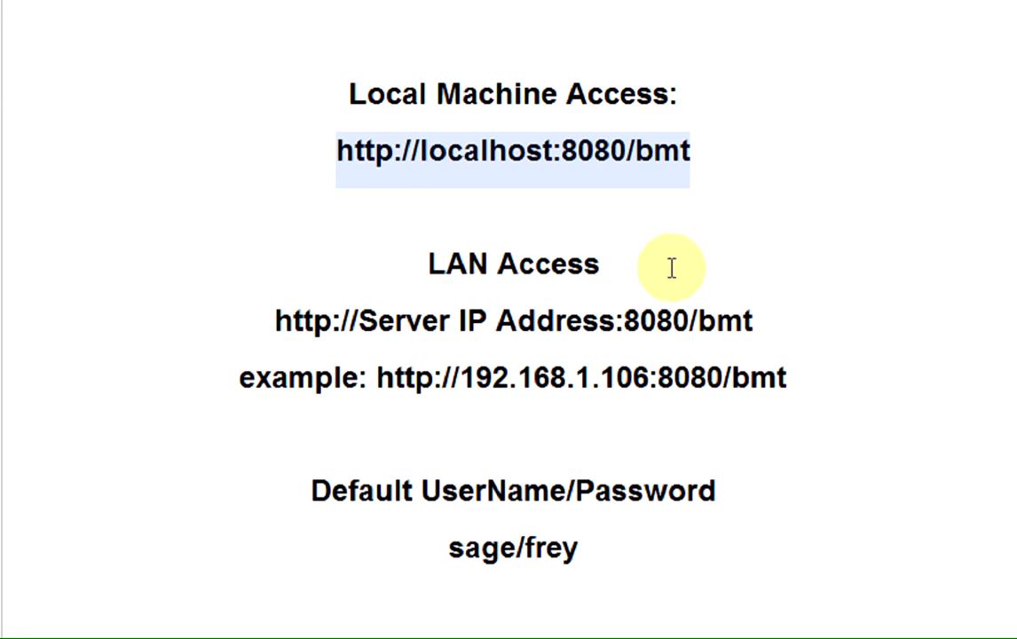
pyautogui.moveTo(621, 267)
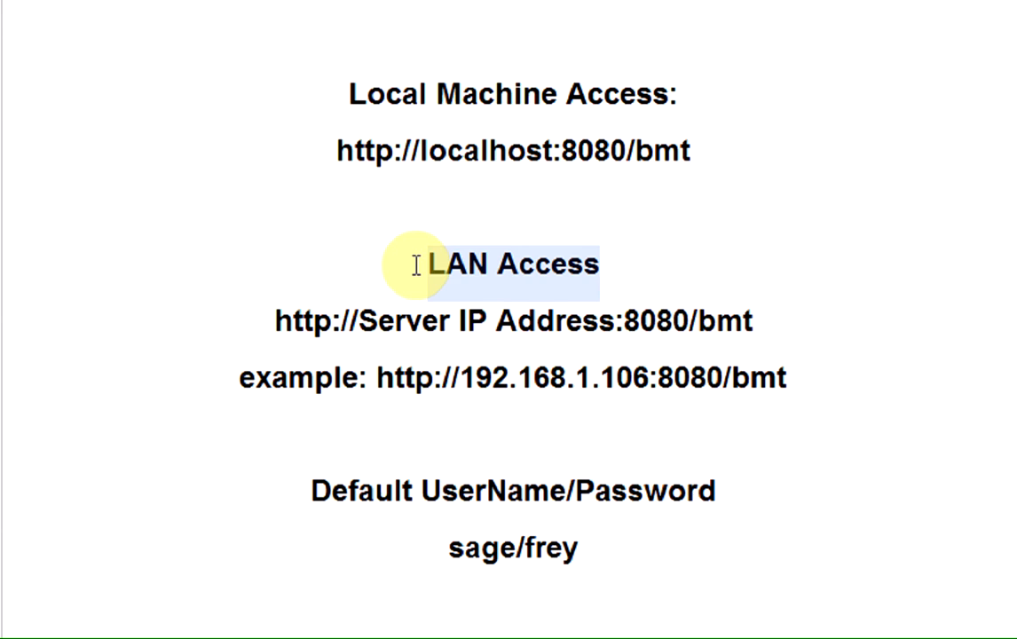
pyautogui.moveTo(461, 373)
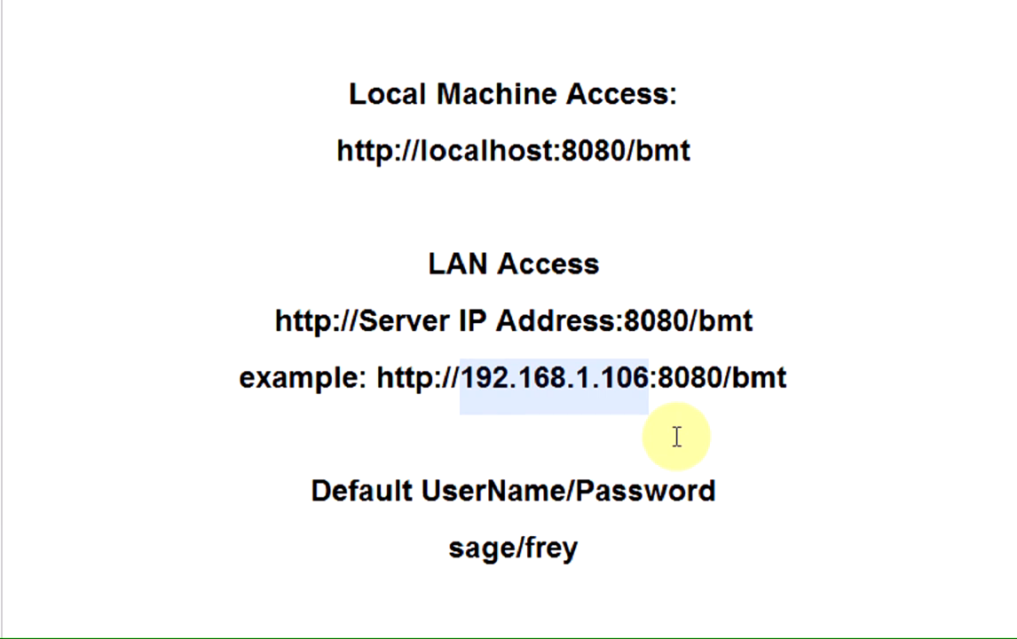
pyautogui.moveTo(355, 506)
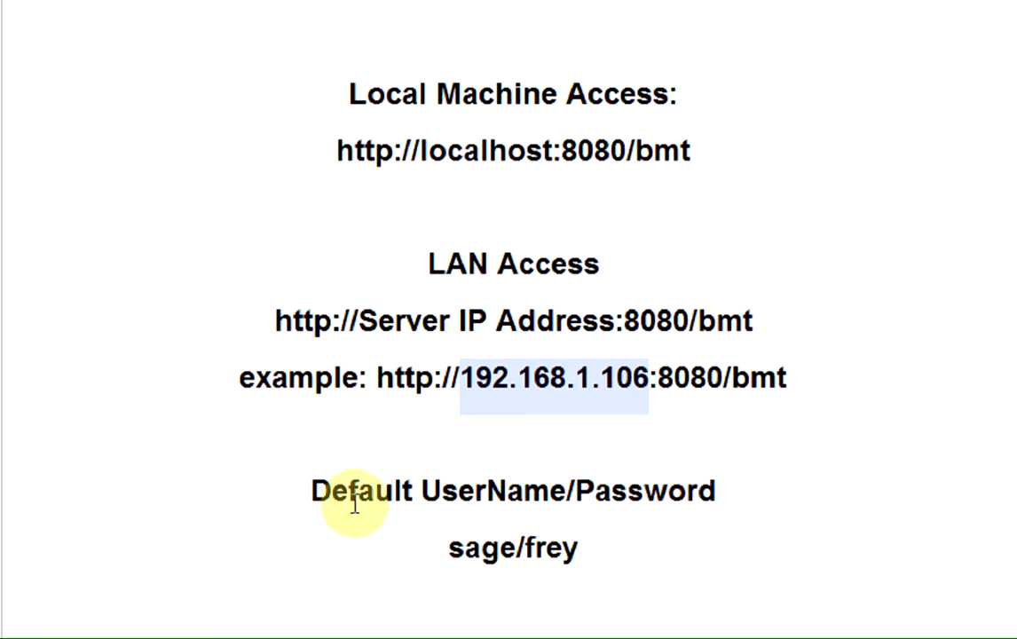
pyautogui.moveTo(583, 561)
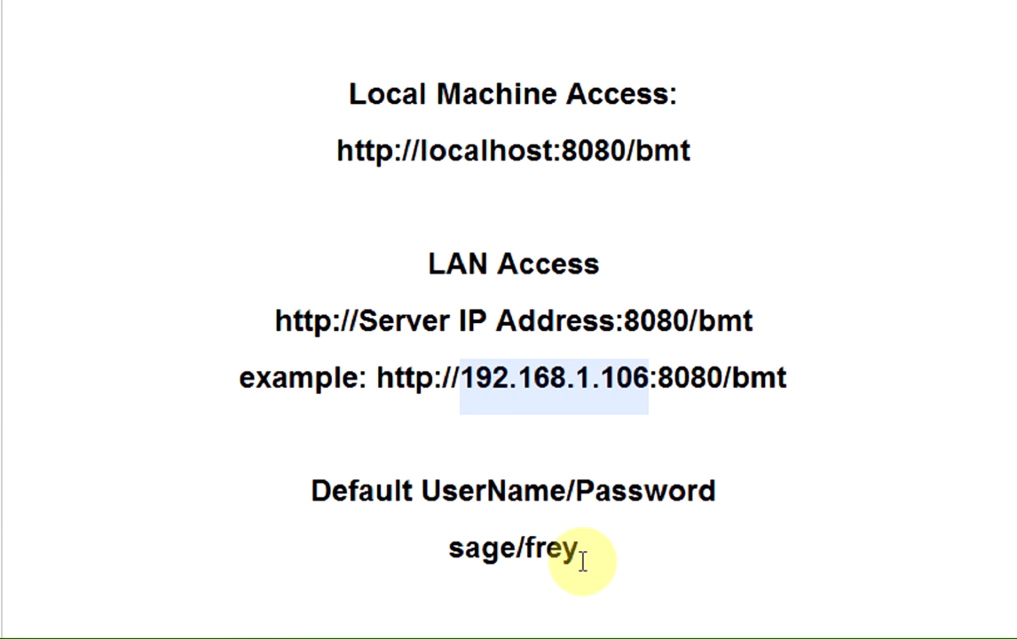
pyautogui.moveTo(701, 151)
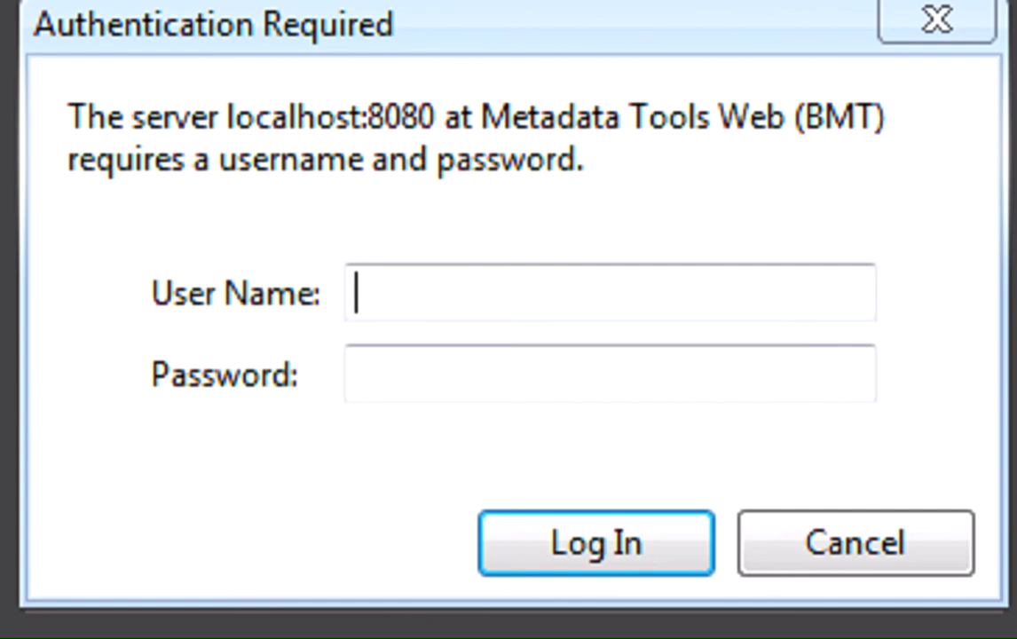
# Enter the credentials in the Authentication Required dialog and log in to BMT
pyautogui.write('as')
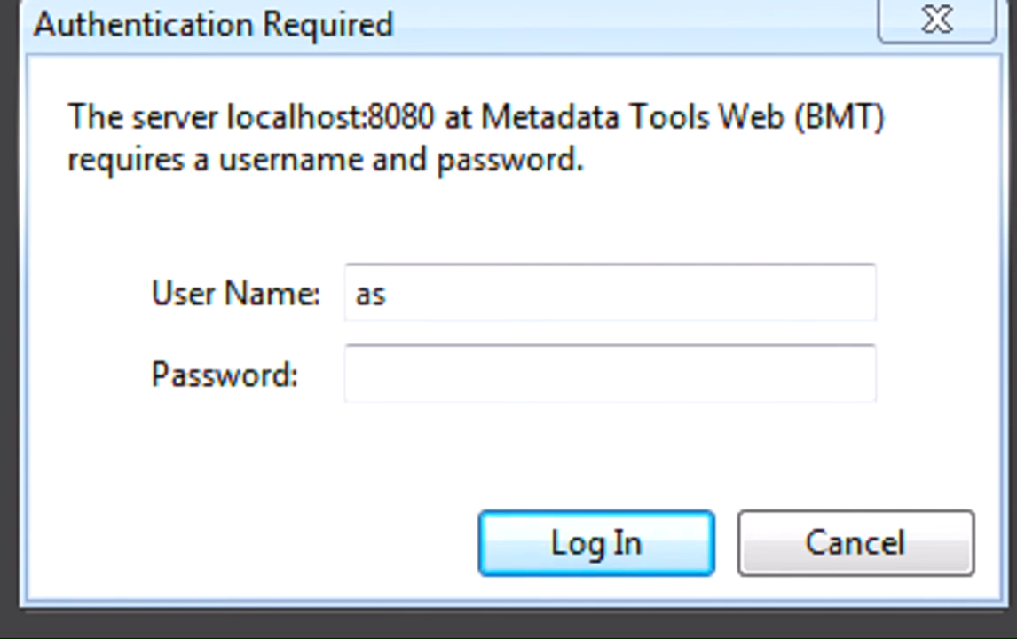
pyautogui.click(596, 543)
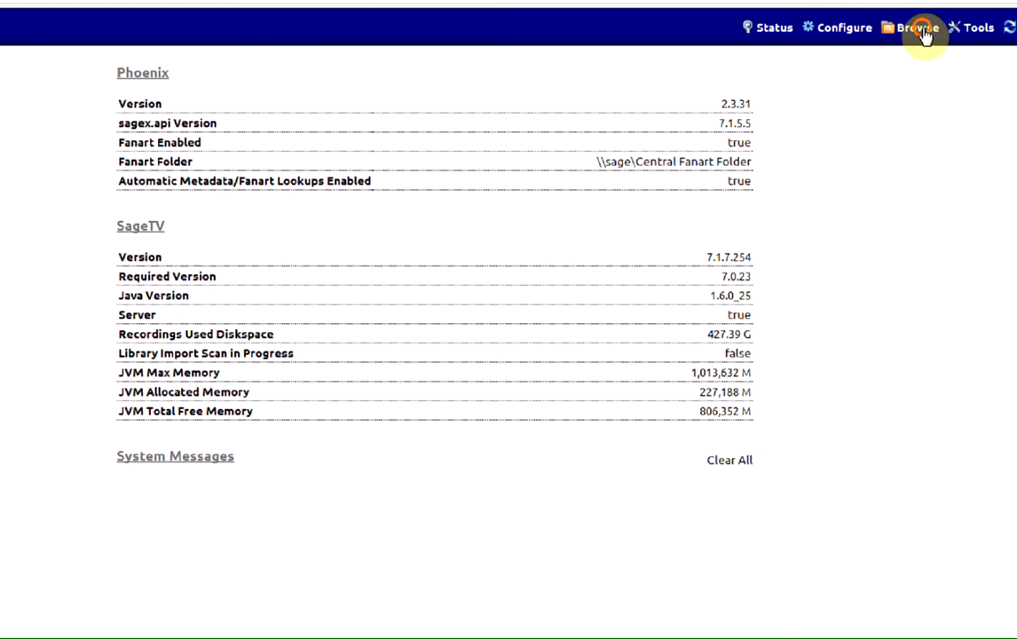
# Browse to the all-videos view and bring up its Update Metadata scan options
pyautogui.click(914, 29)
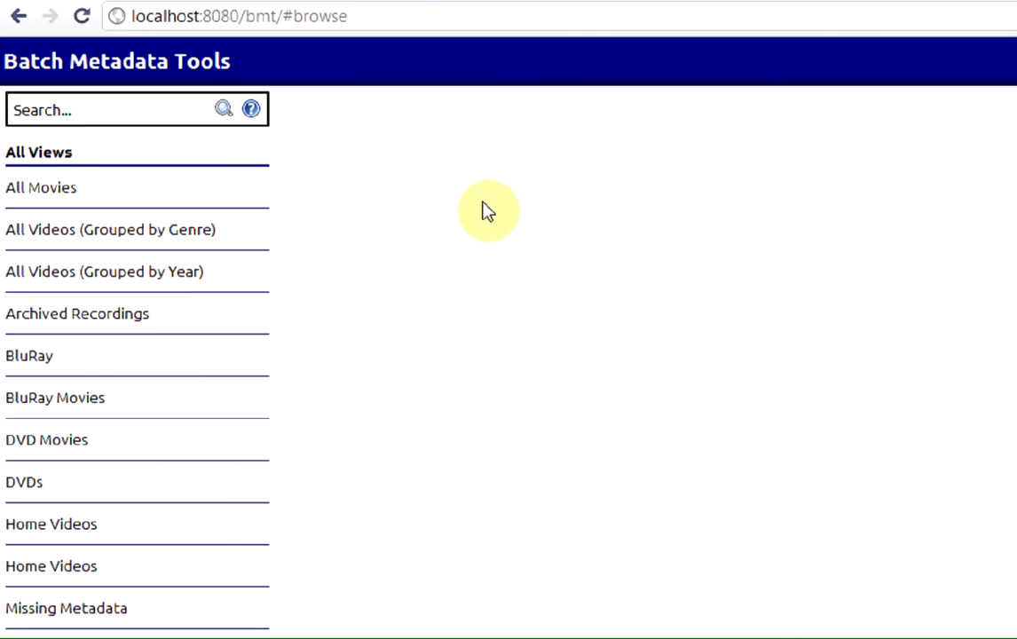
pyautogui.moveTo(444, 204)
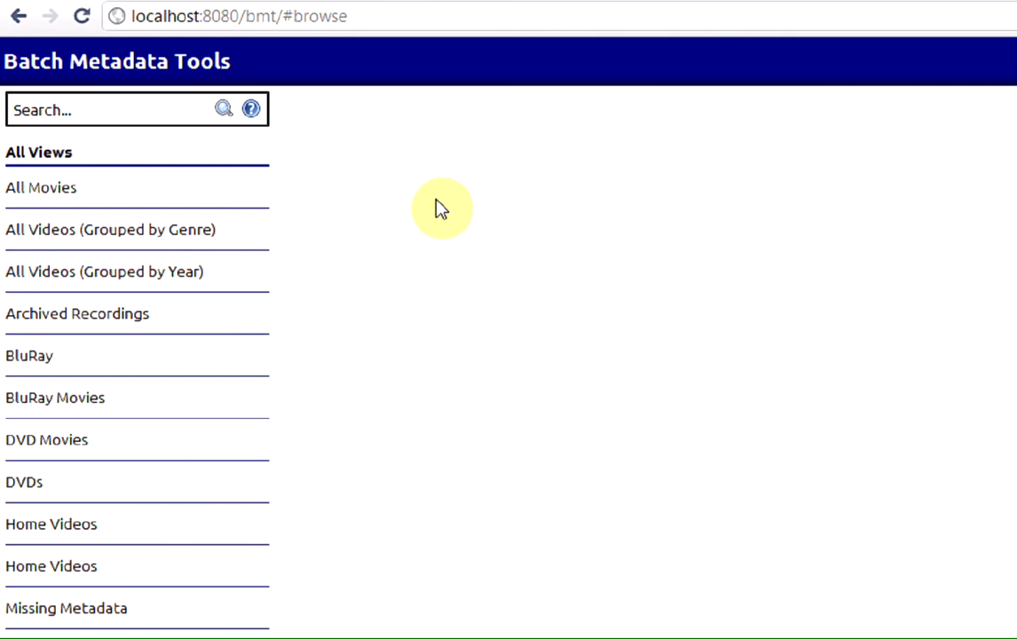
pyautogui.moveTo(369, 209)
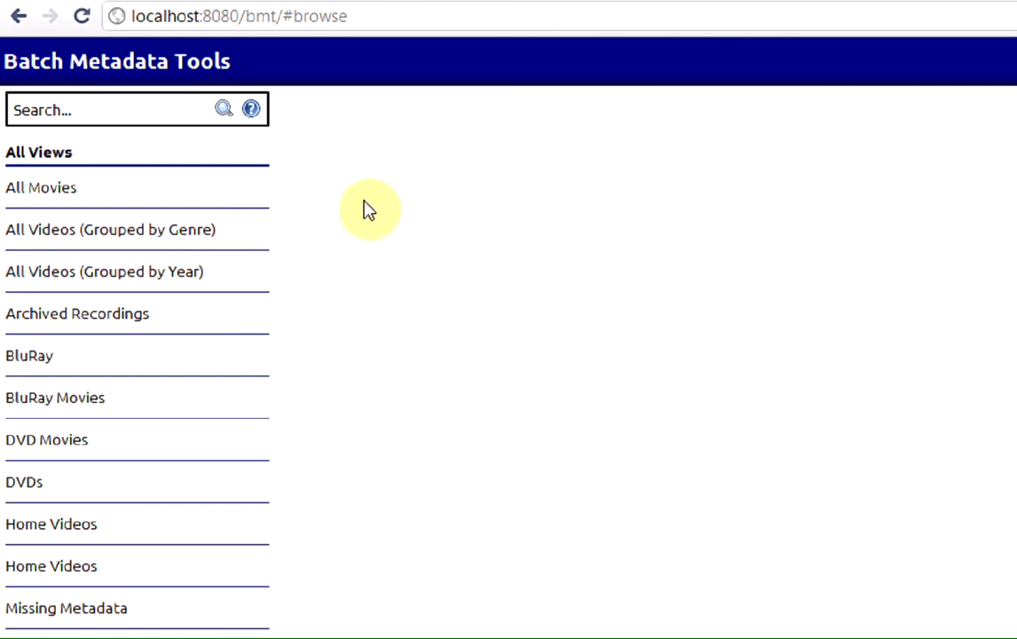
pyautogui.moveTo(365, 216)
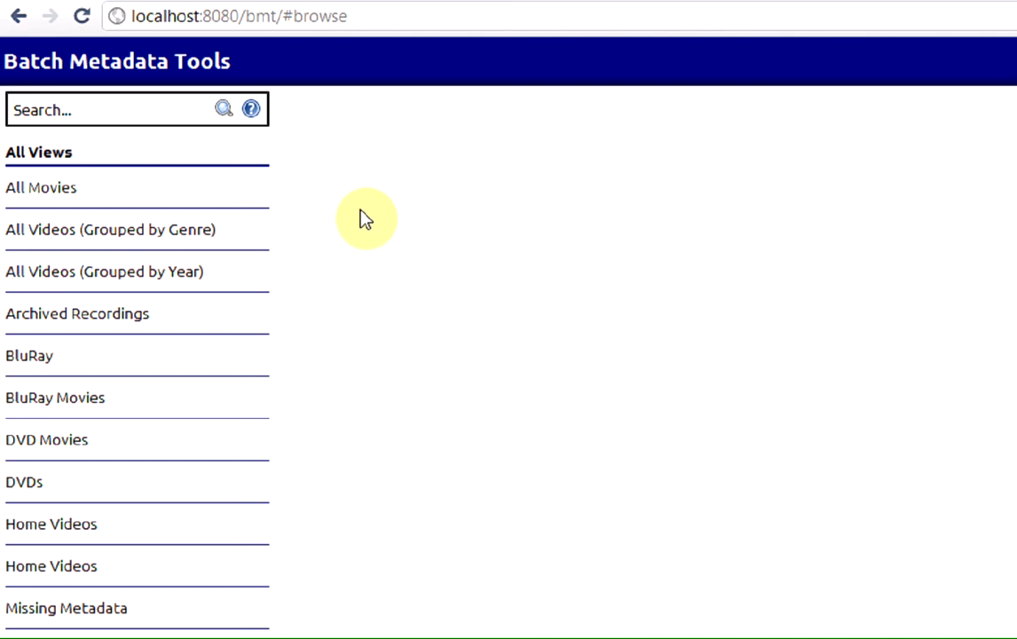
pyautogui.moveTo(41, 188)
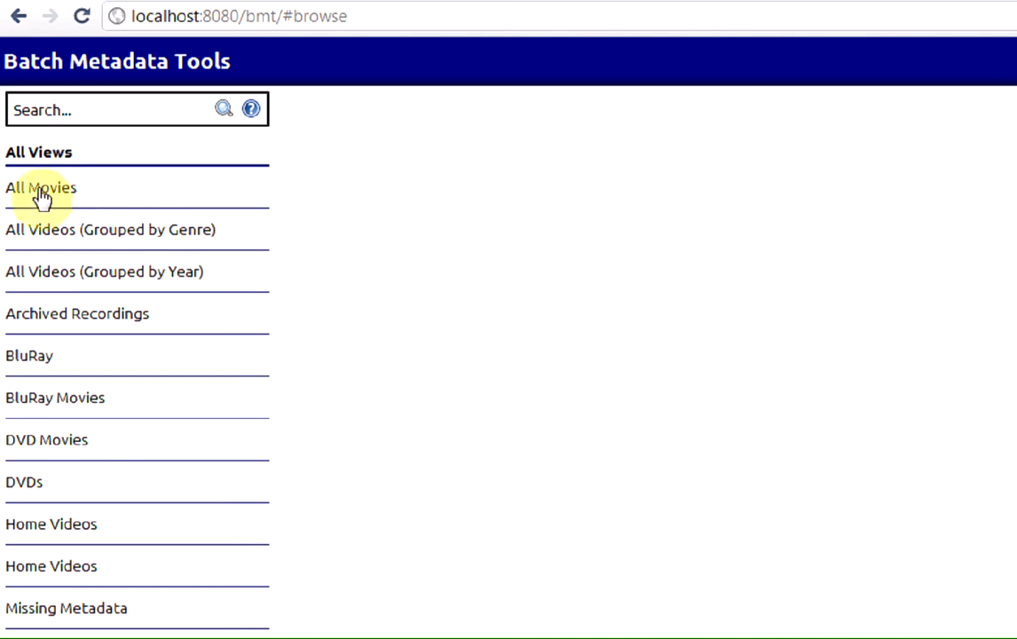
pyautogui.moveTo(43, 245)
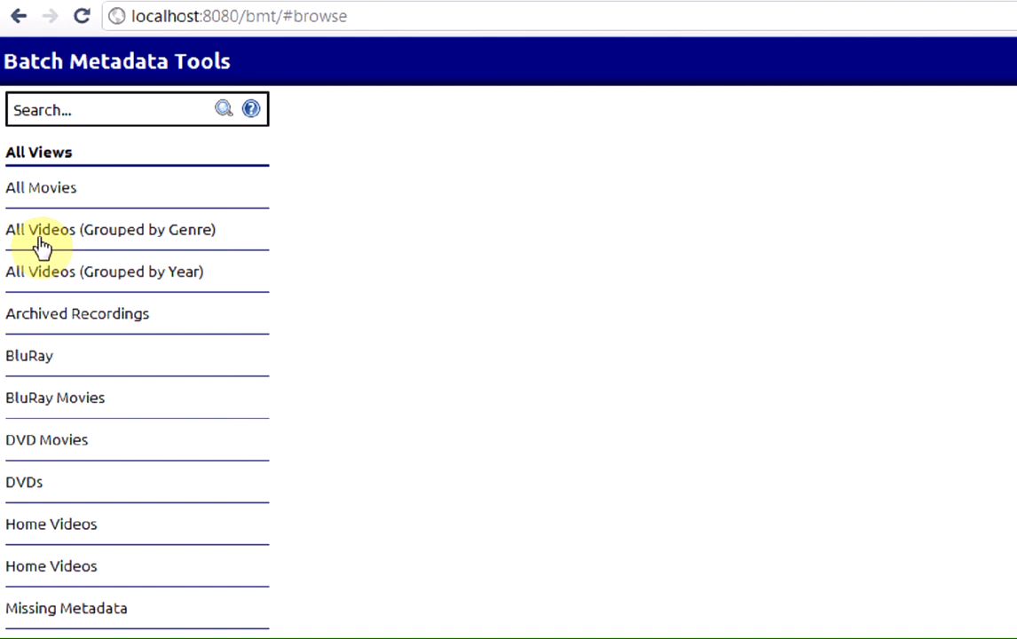
pyautogui.click(103, 272)
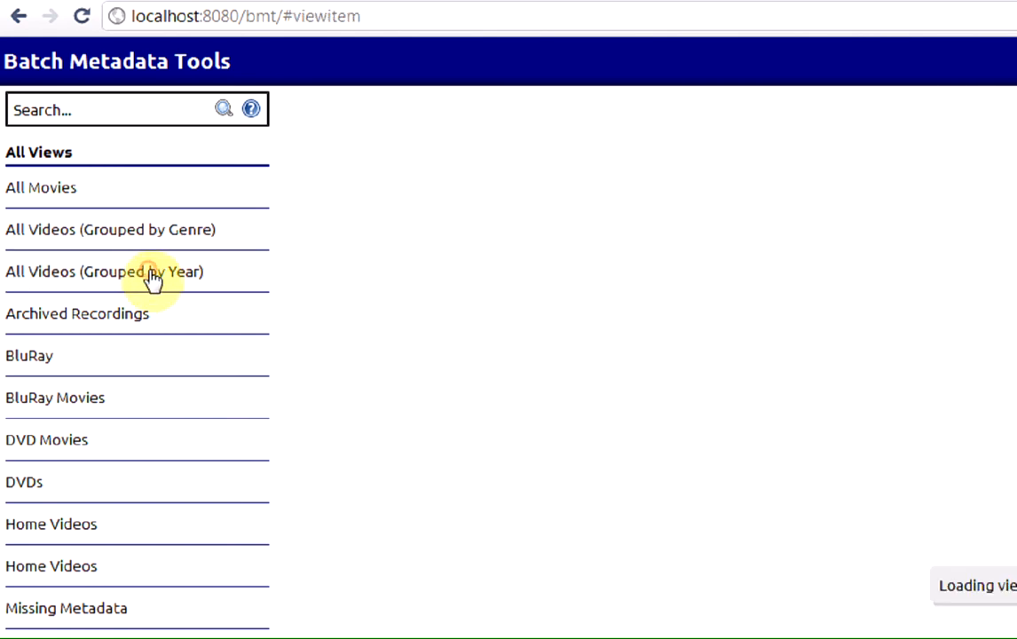
pyautogui.click(103, 271)
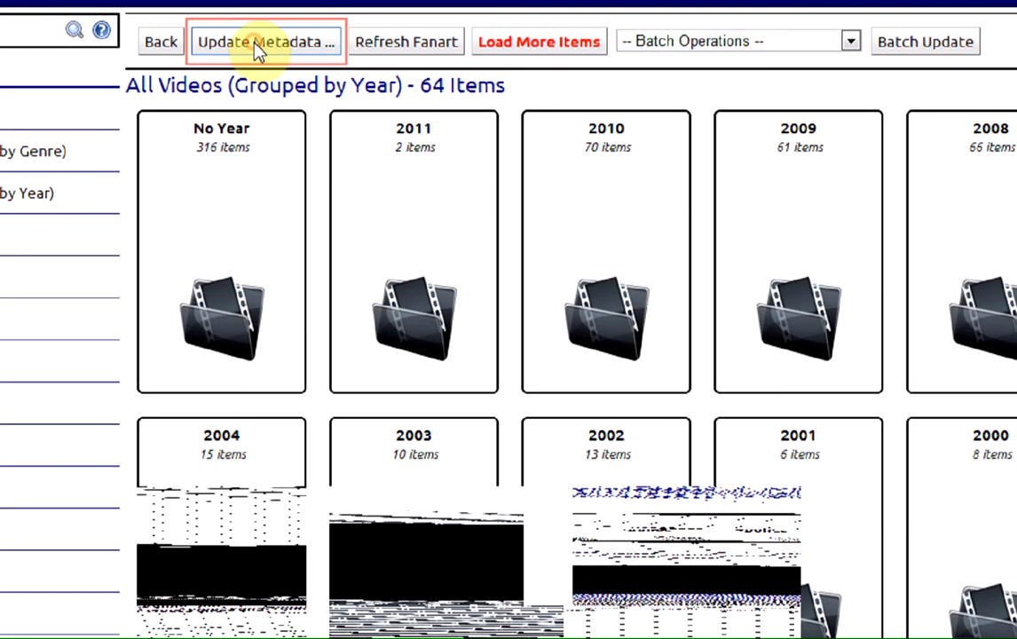
pyautogui.click(266, 41)
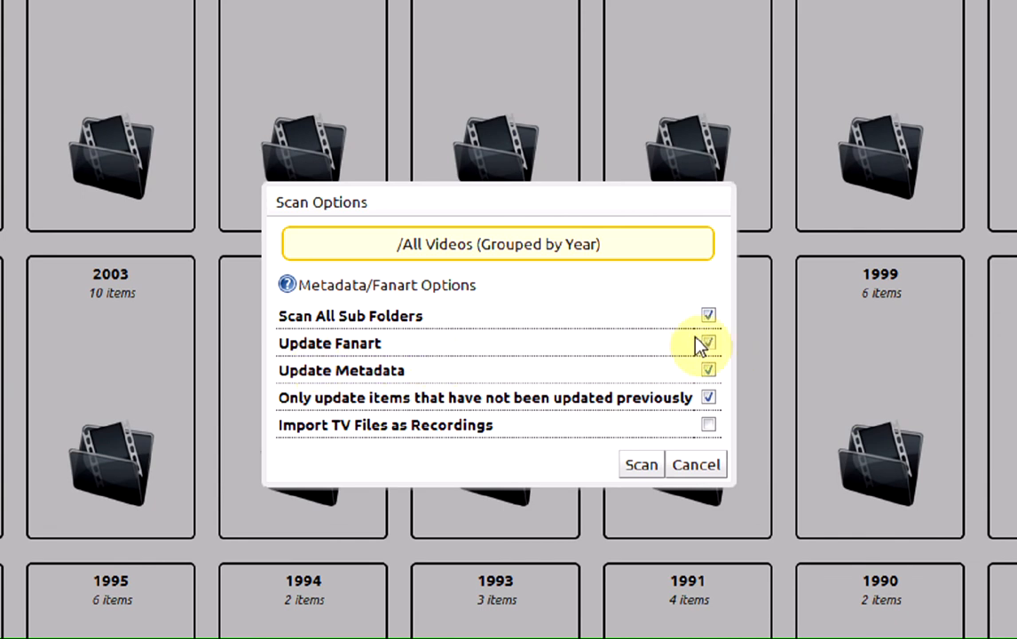
pyautogui.moveTo(358, 417)
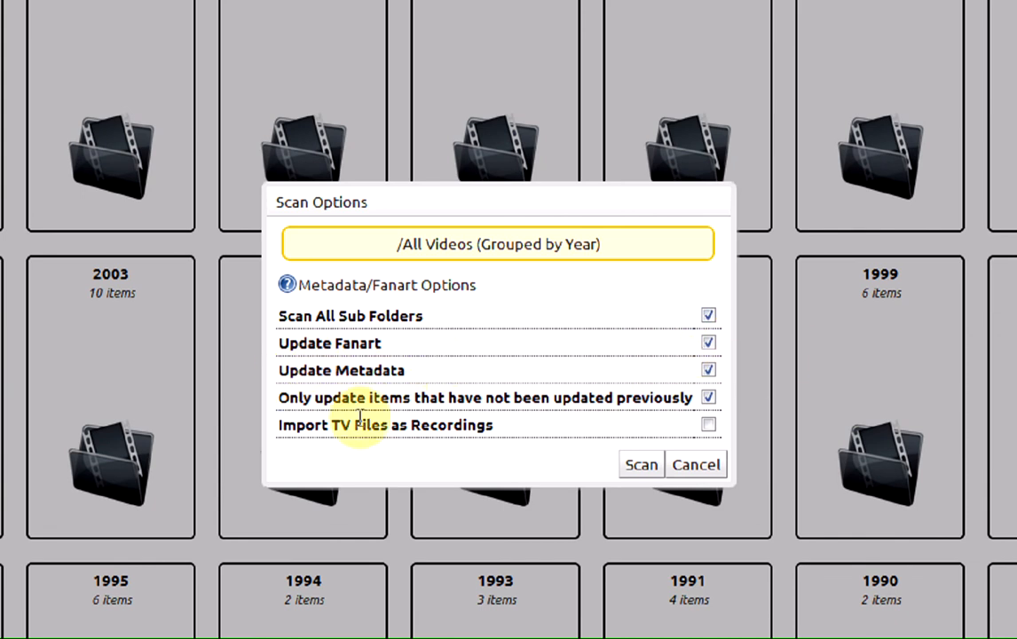
pyautogui.moveTo(610, 405)
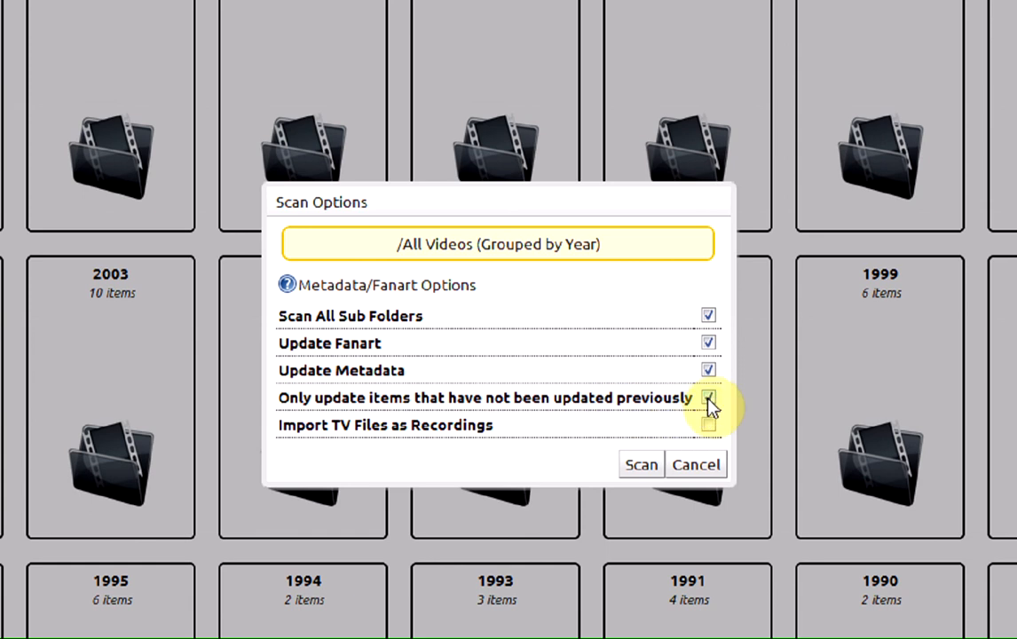
# Enable fanart updates for every item, including previously updated ones, then cancel the scan
pyautogui.click(708, 397)
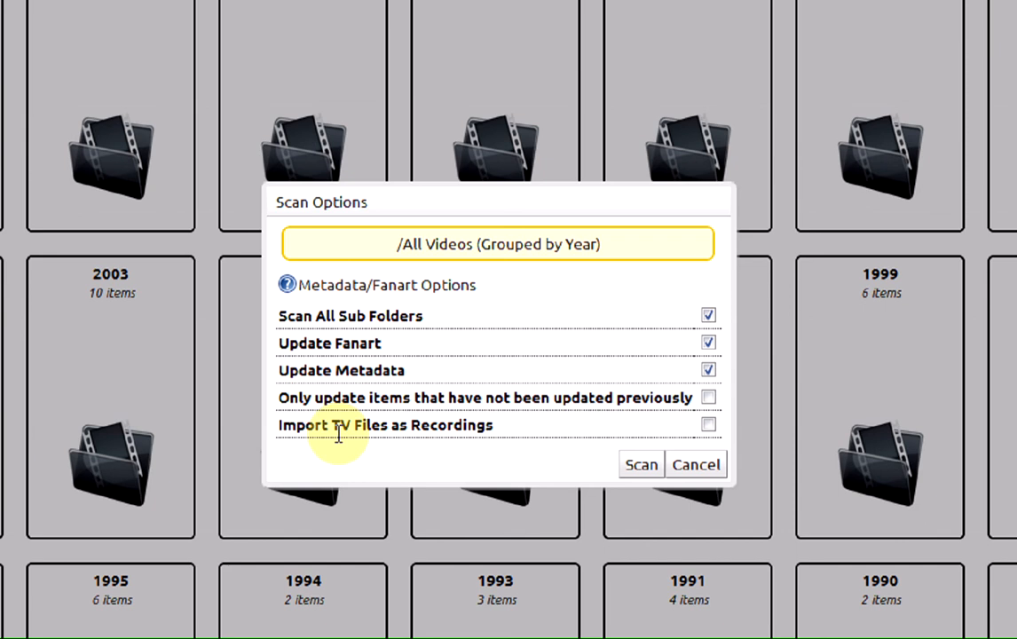
pyautogui.moveTo(700, 442)
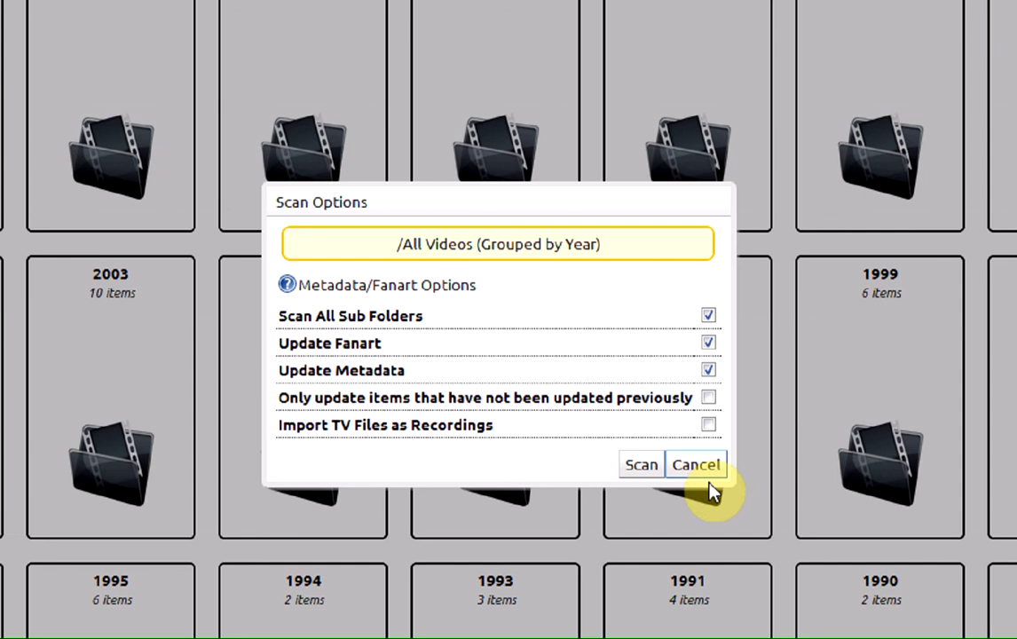
pyautogui.moveTo(709, 479)
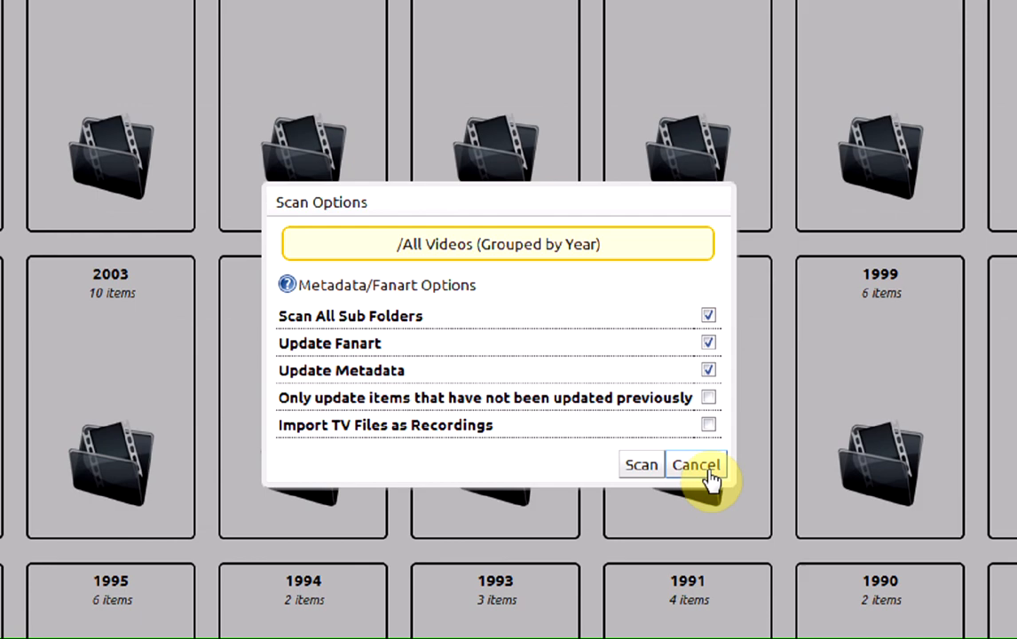
pyautogui.click(696, 464)
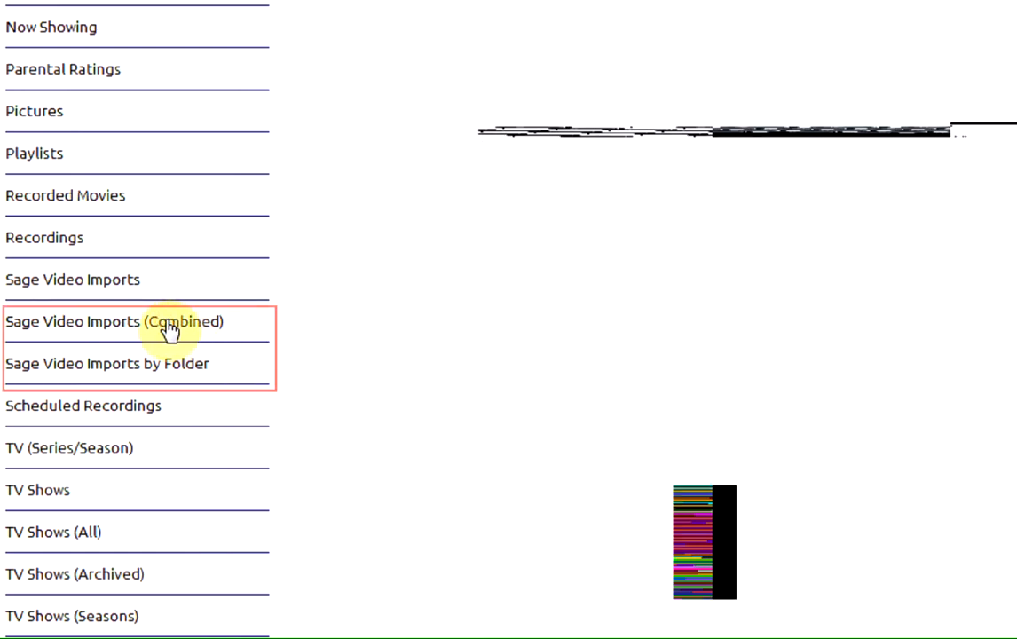
# Navigate Sage Video Imports > Imported TV > Dexter and show its metadata scan options
pyautogui.click(115, 322)
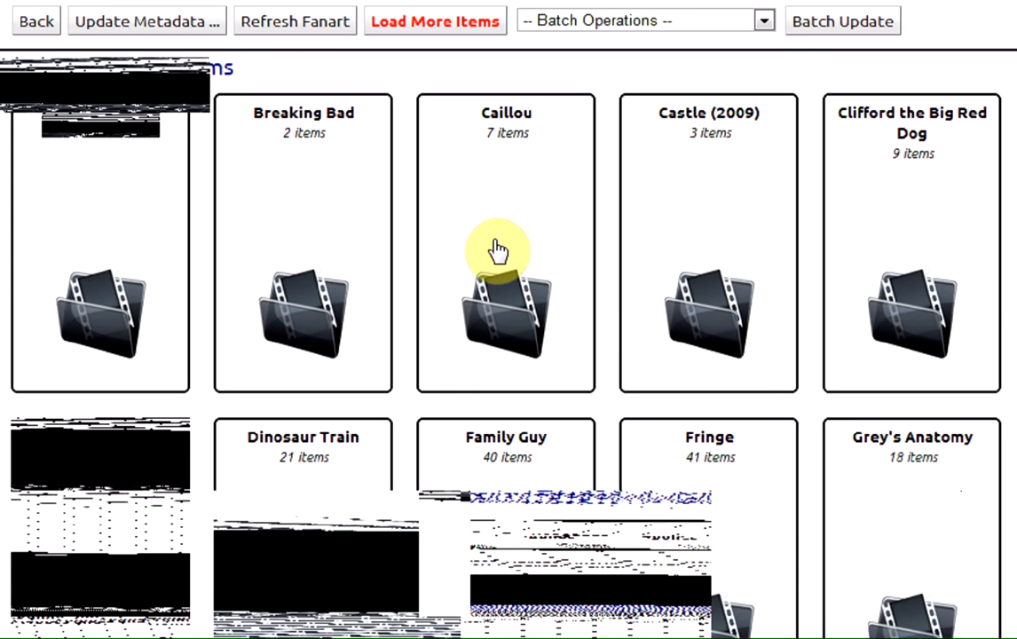
pyautogui.moveTo(458, 257)
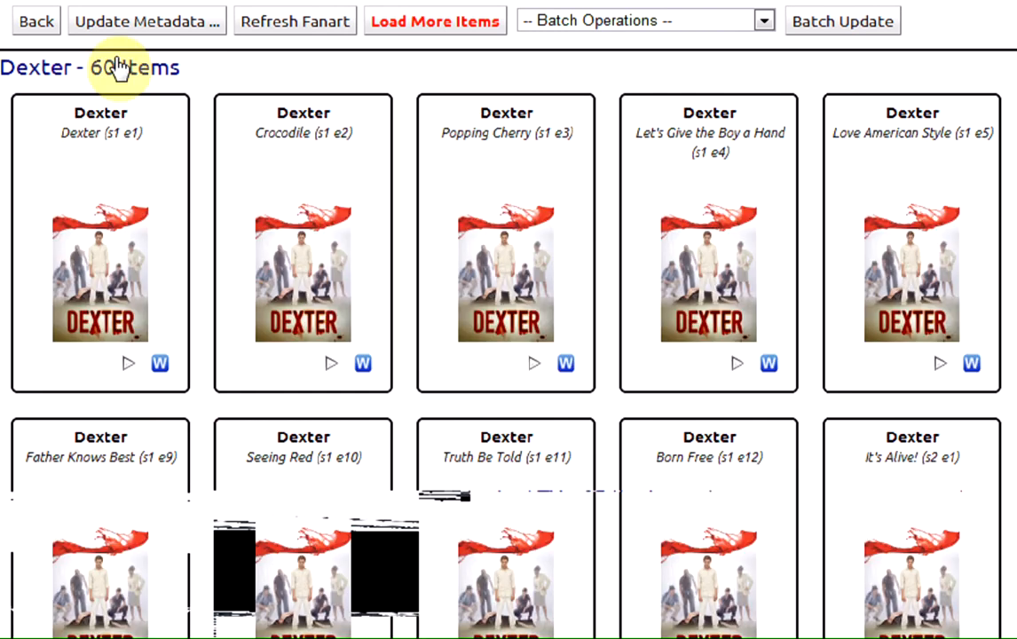
pyautogui.click(35, 22)
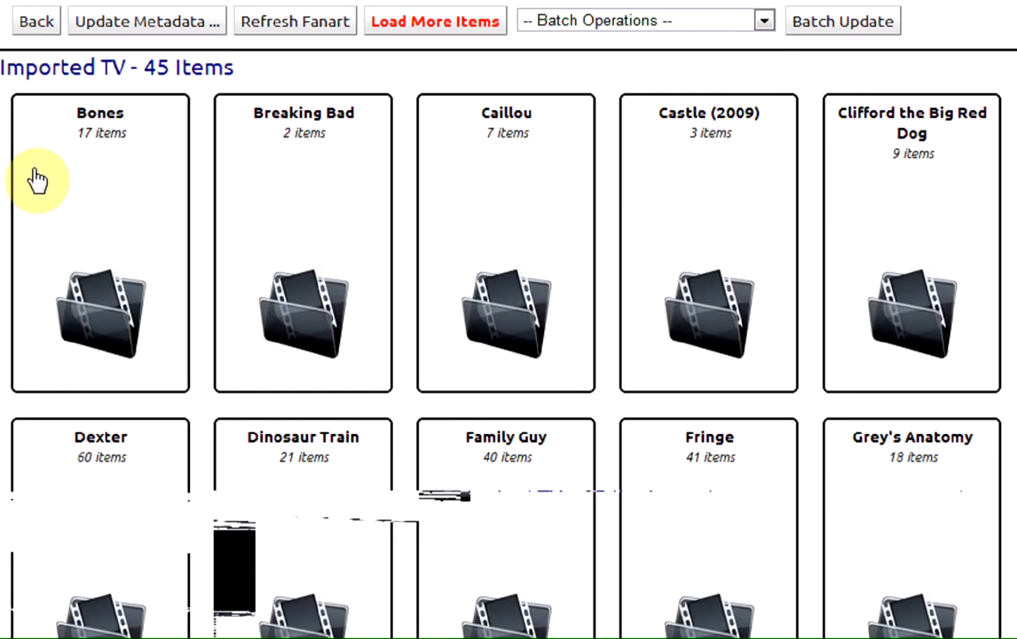
pyautogui.moveTo(156, 96)
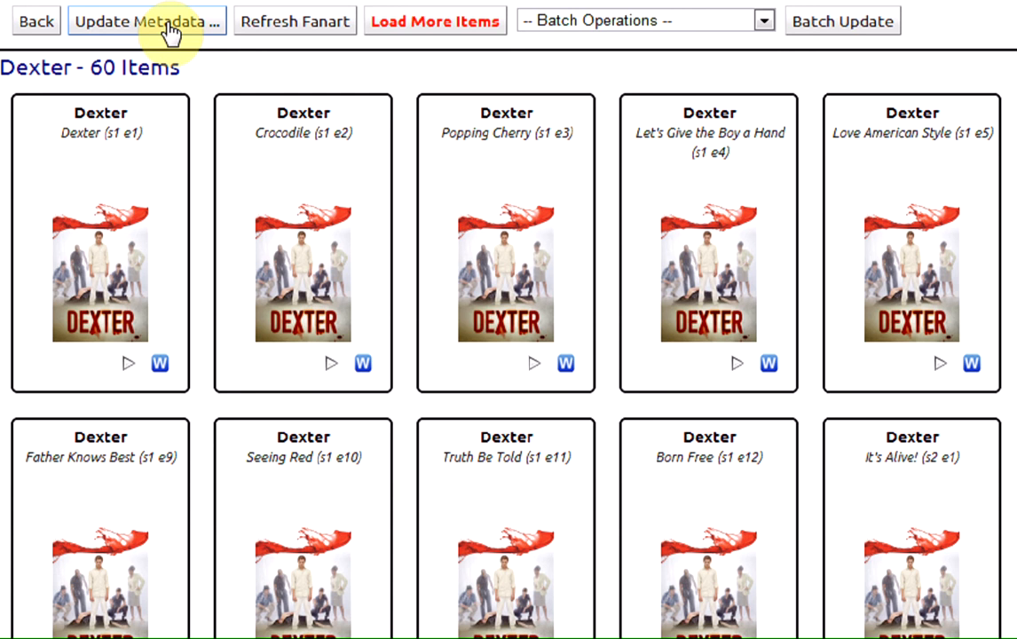
pyautogui.click(148, 21)
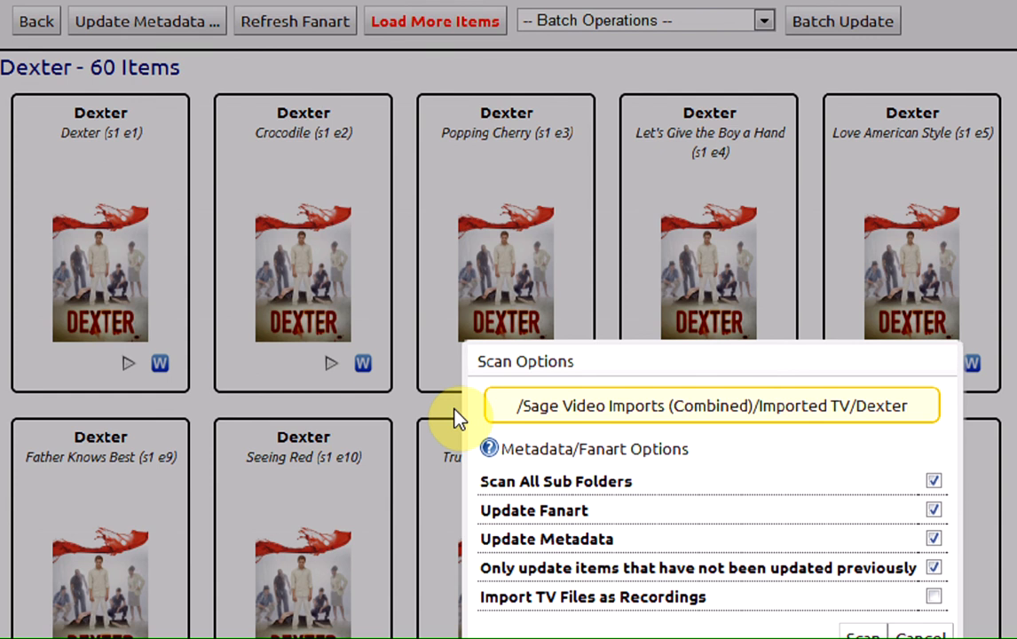
pyautogui.moveTo(887, 625)
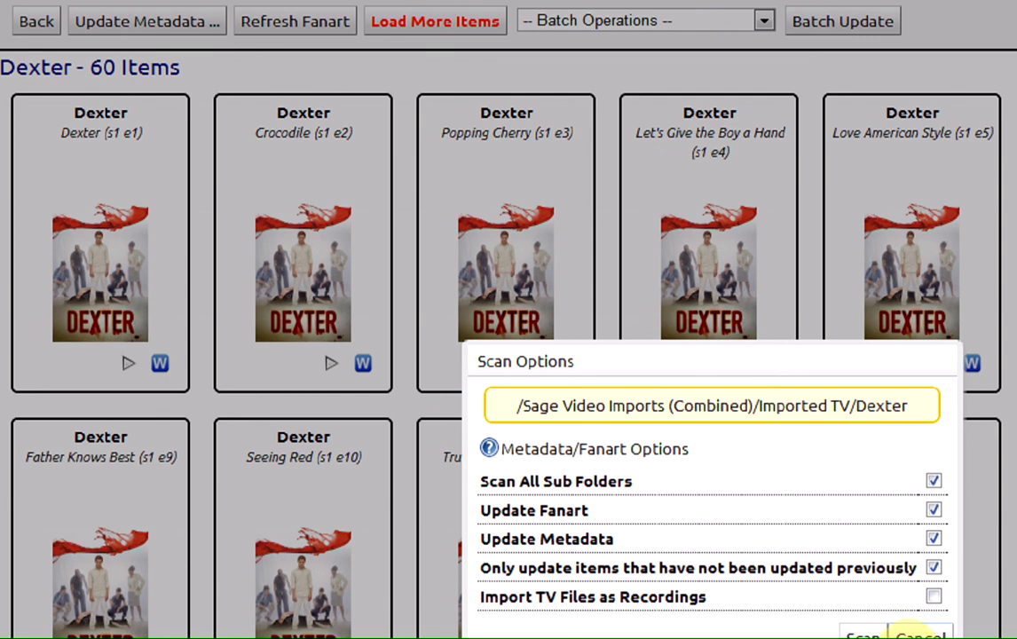
pyautogui.click(920, 635)
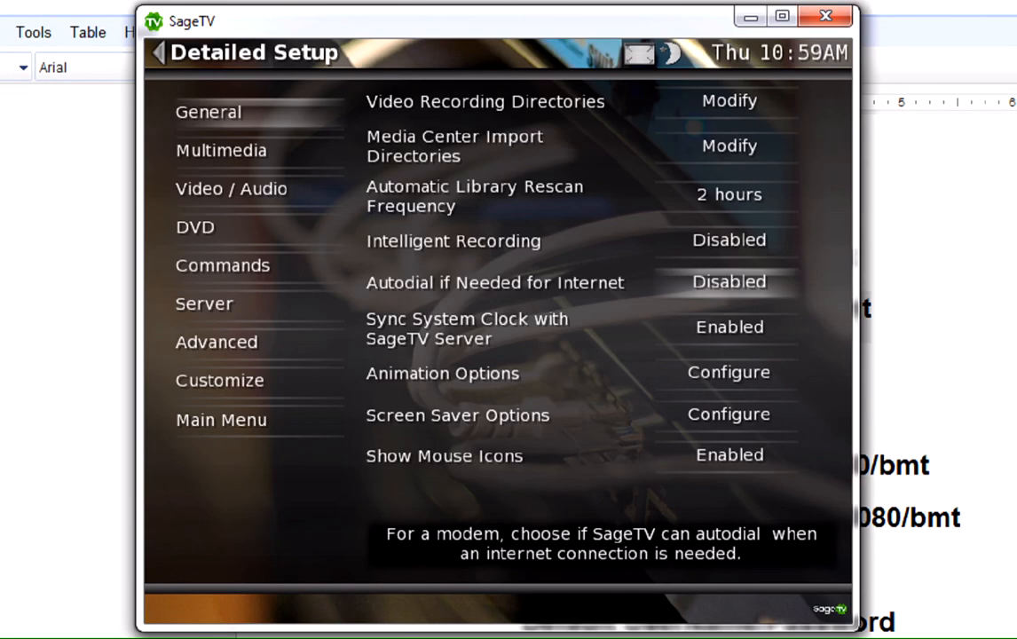
pyautogui.moveTo(339, 584)
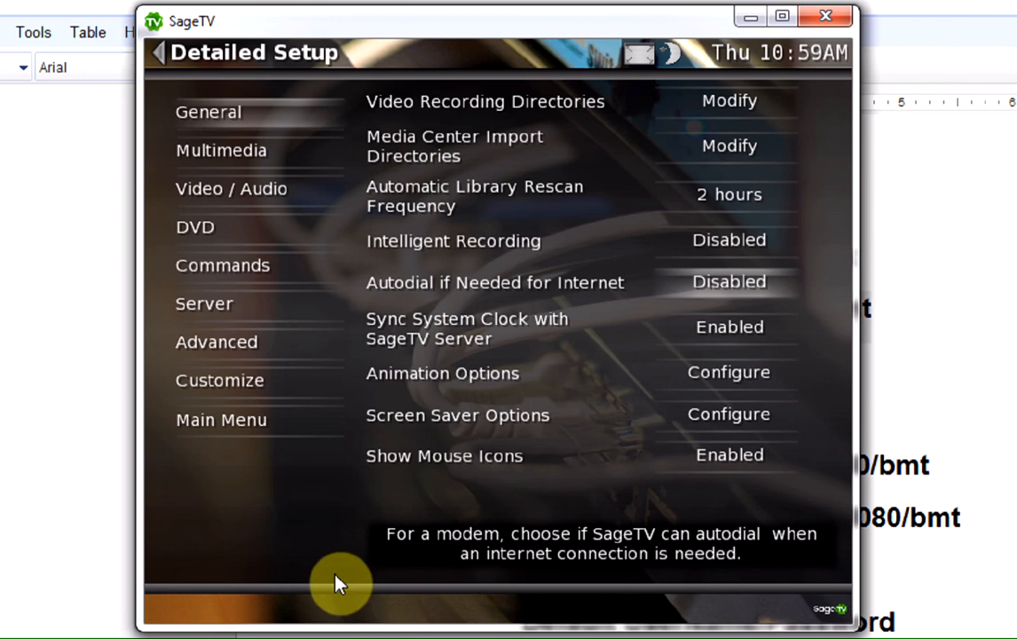
# Return to the main menu and list the installed plugins under Setup > SageTV Plugins
pyautogui.click(160, 53)
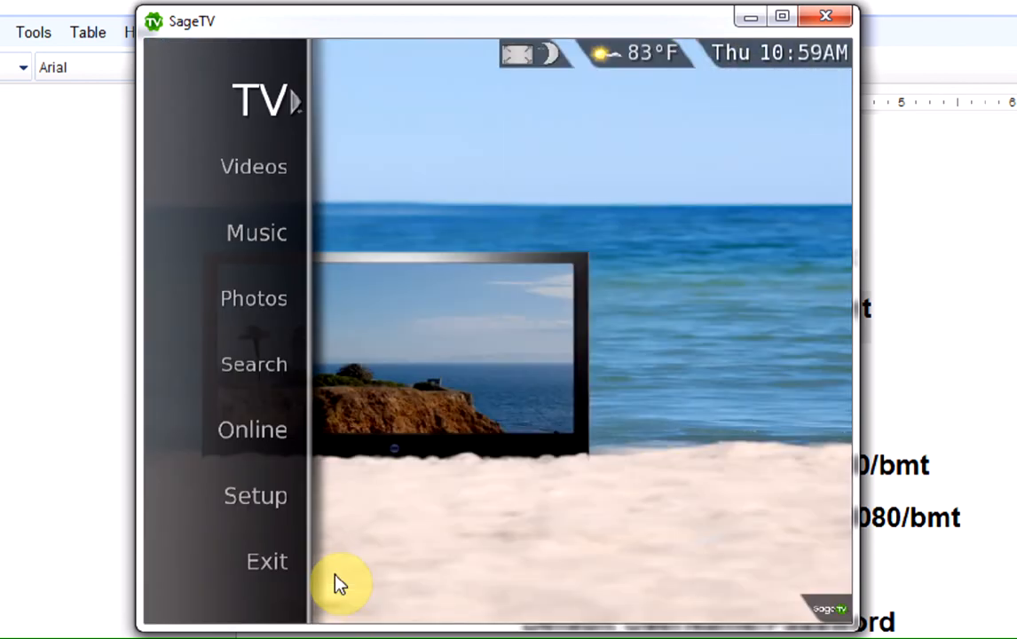
pyautogui.click(256, 495)
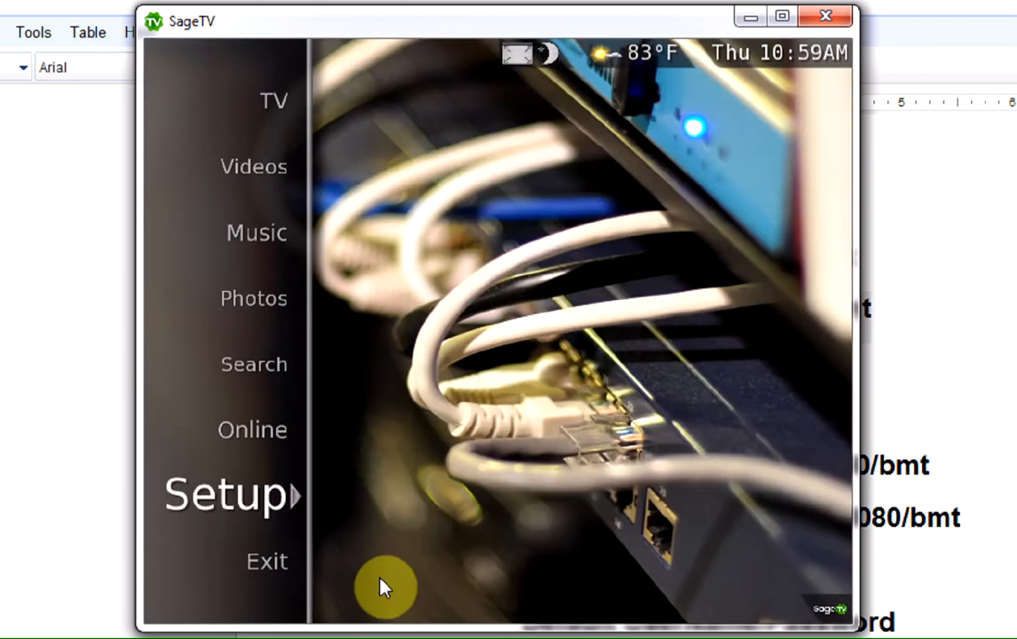
pyautogui.click(229, 493)
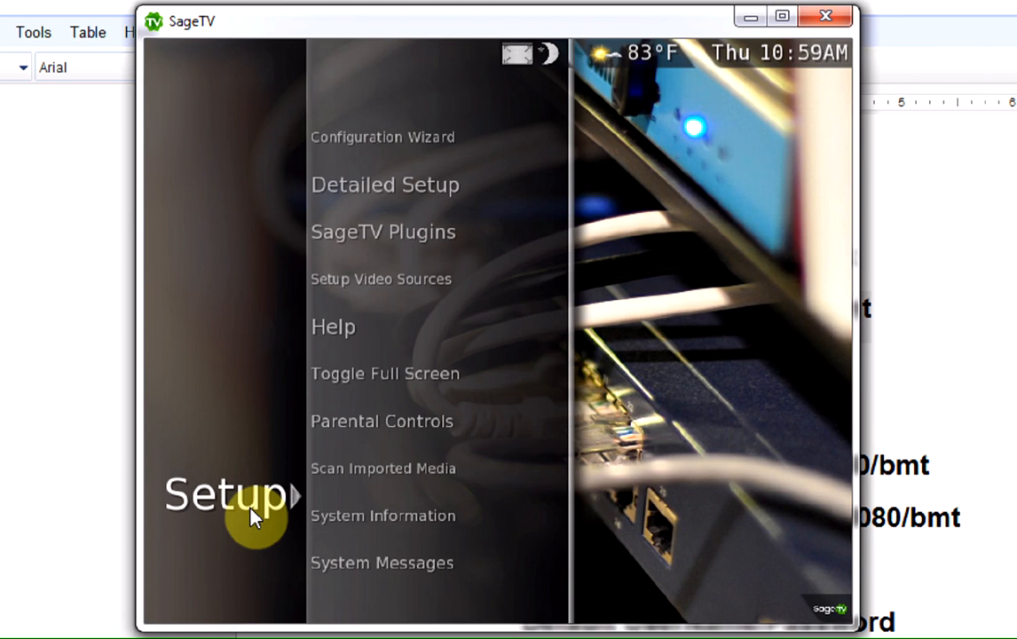
pyautogui.moveTo(398, 256)
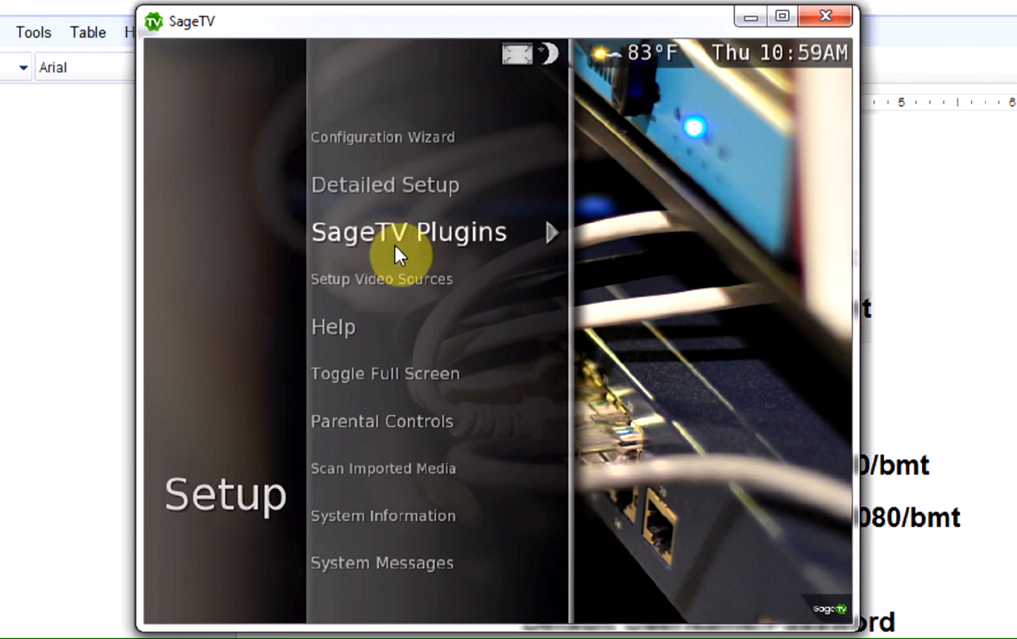
pyautogui.click(408, 230)
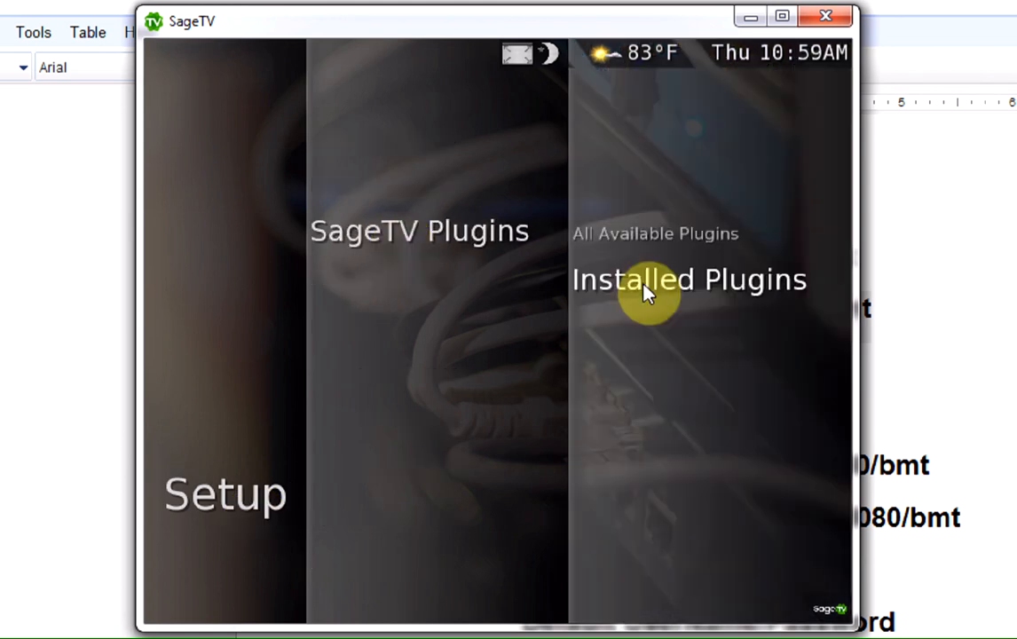
pyautogui.click(689, 278)
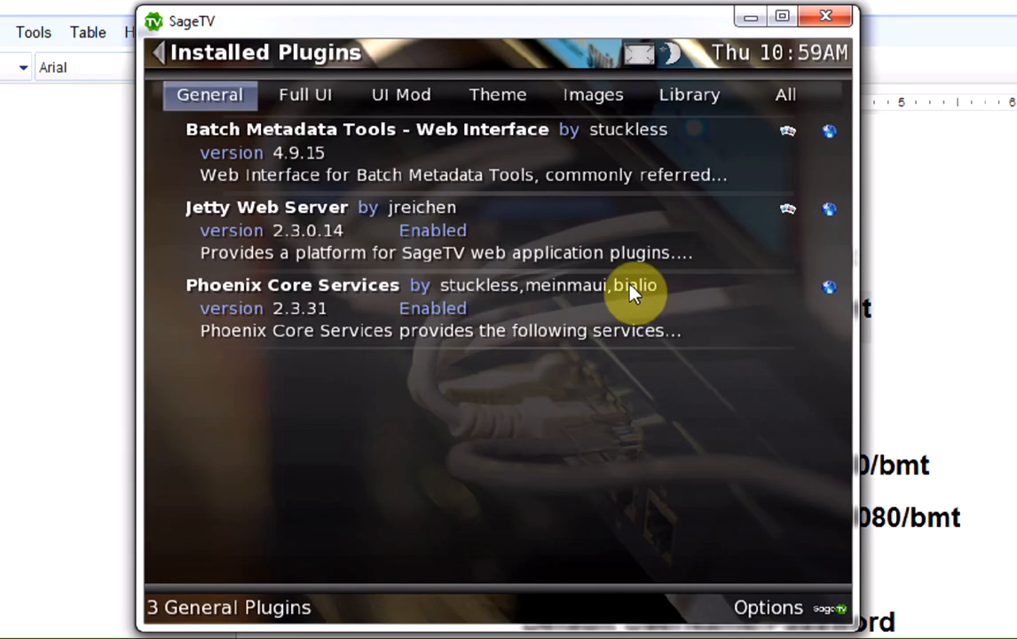
pyautogui.moveTo(310, 195)
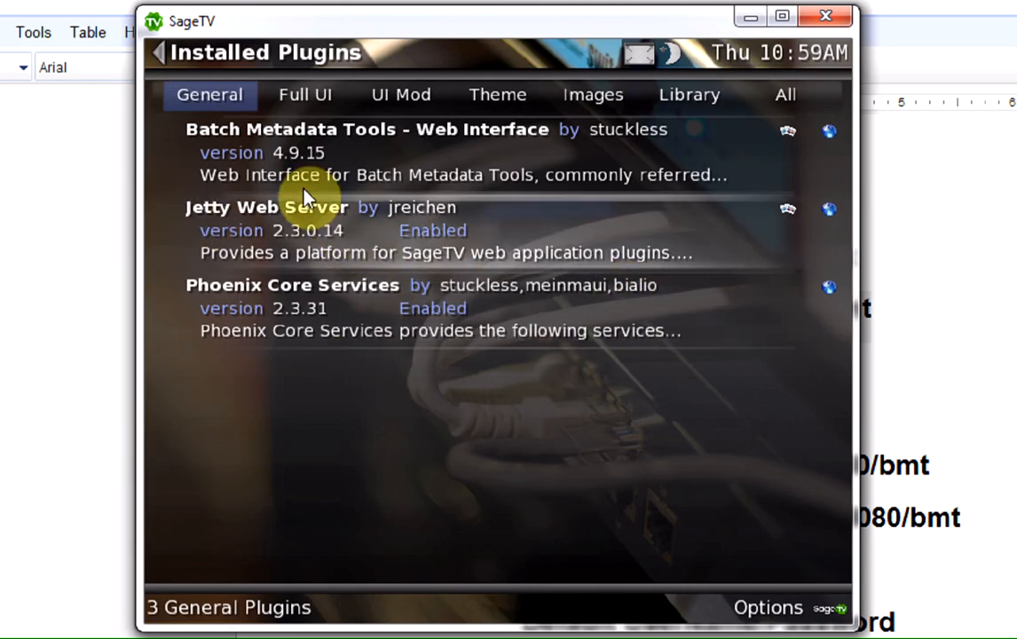
pyautogui.moveTo(227, 233)
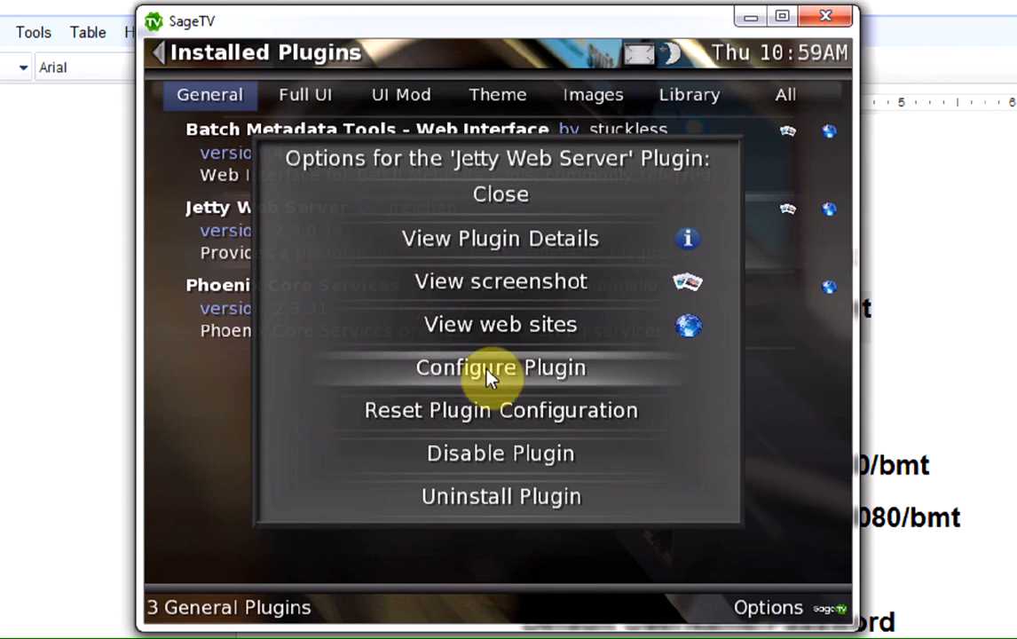
# Show the Jetty Web Server configuration with user sage, masked password and HTTP port 8080
pyautogui.click(501, 194)
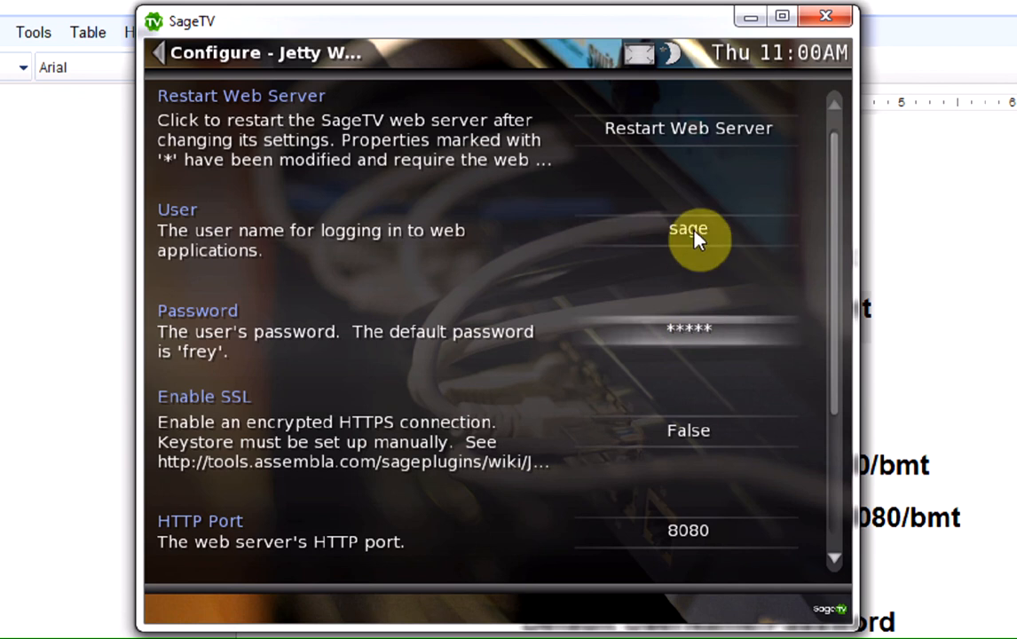
pyautogui.moveTo(694, 220)
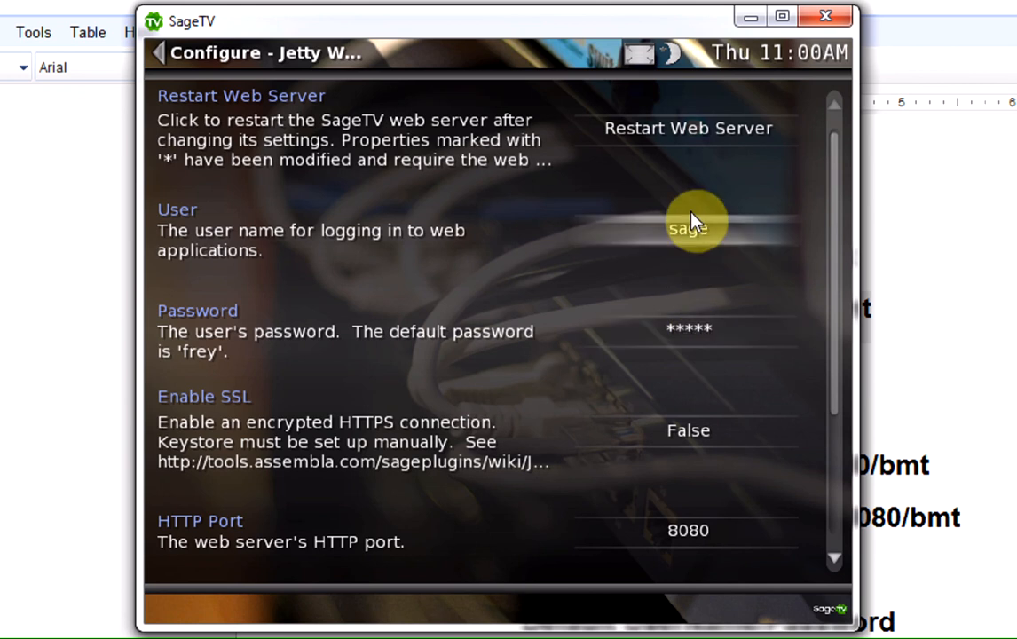
pyautogui.moveTo(688, 142)
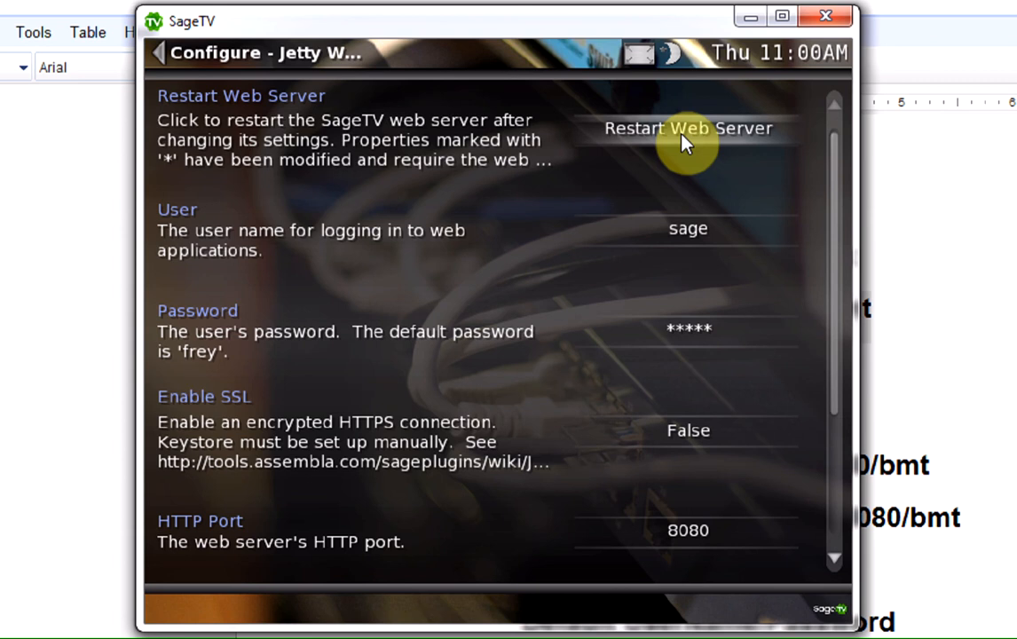
pyautogui.moveTo(825, 16)
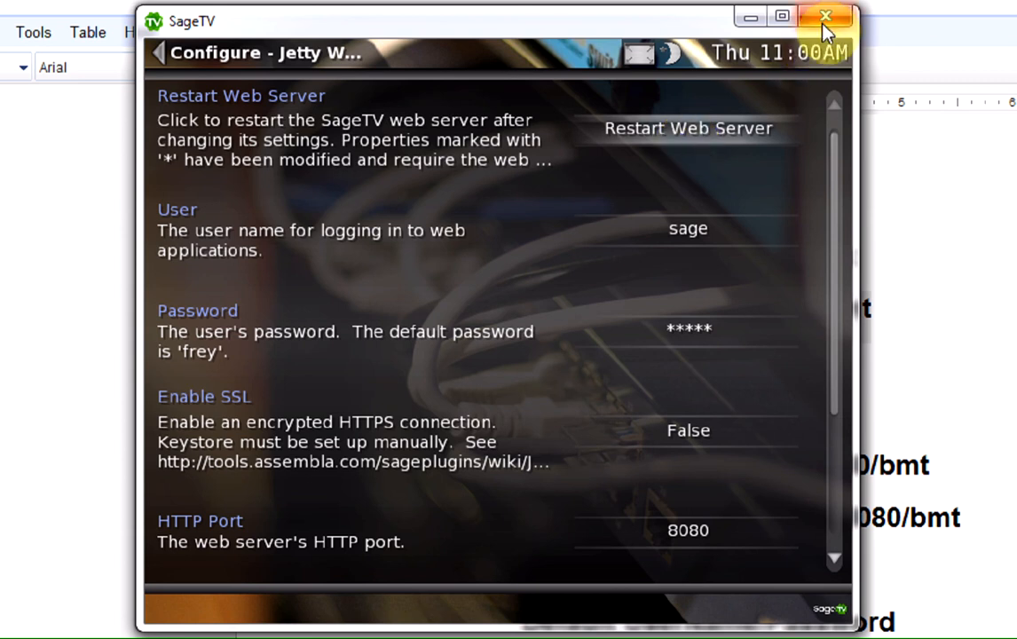
pyautogui.moveTo(823, 17)
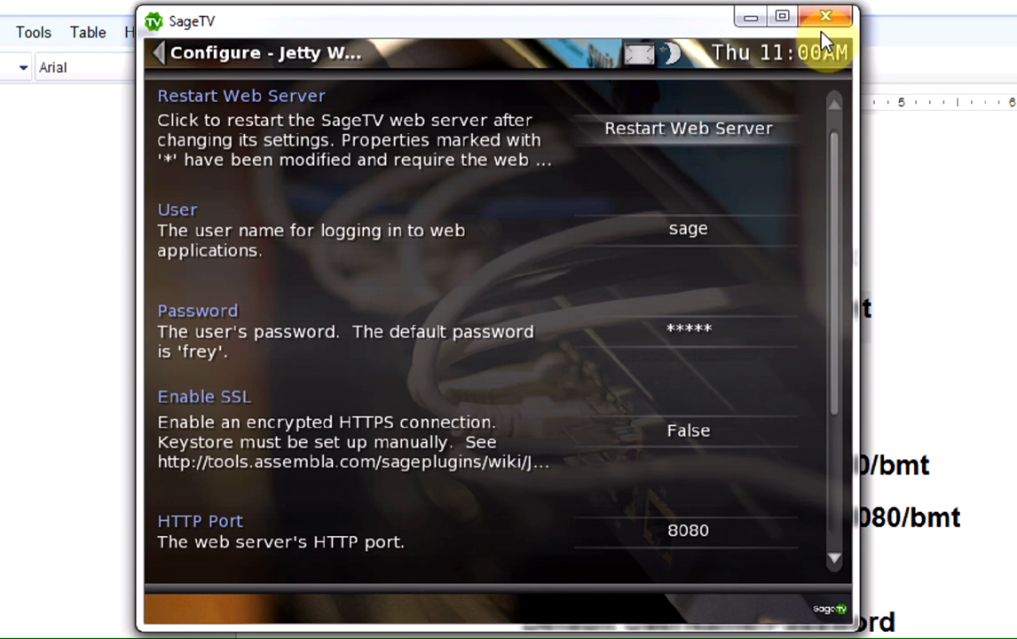
pyautogui.moveTo(820, 39)
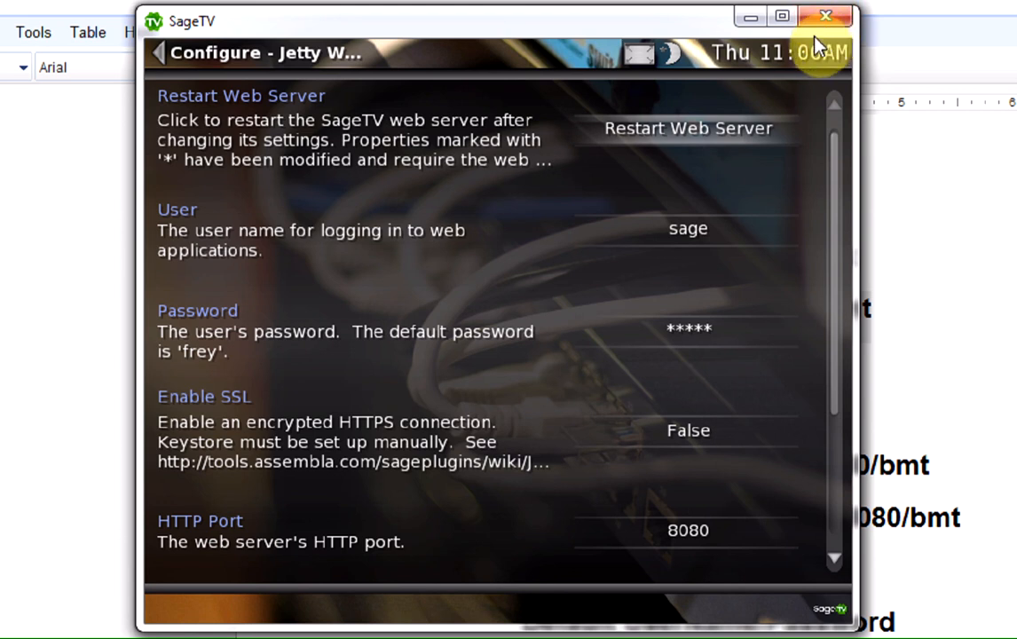